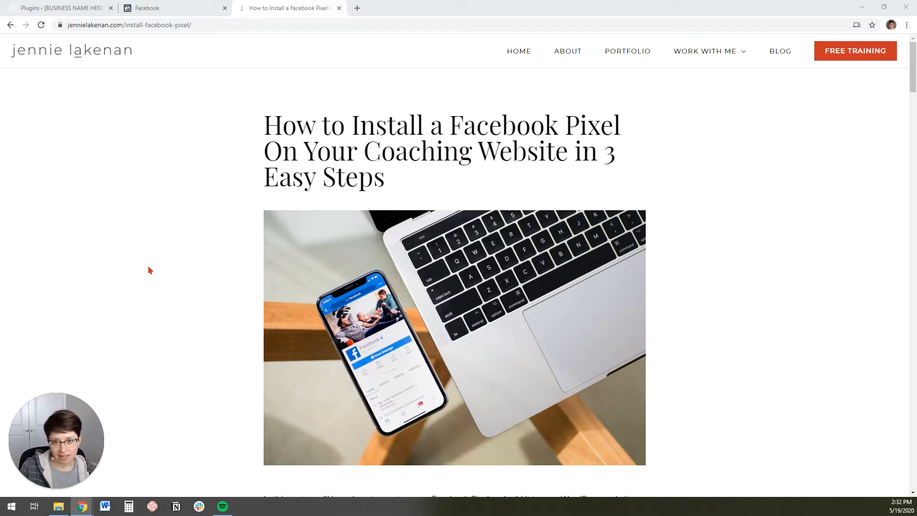
{"action": "mouse_move", "coordinate": [182, 281]}
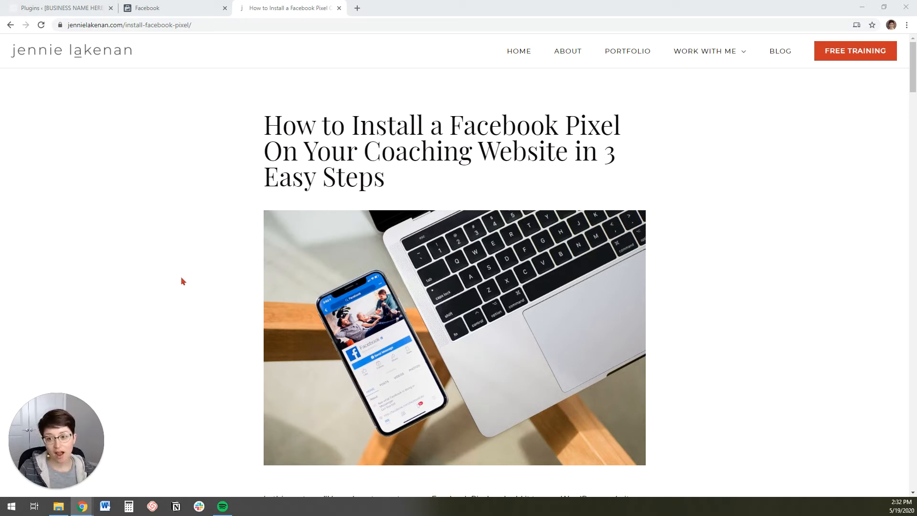
{"action": "mouse_move", "coordinate": [194, 291]}
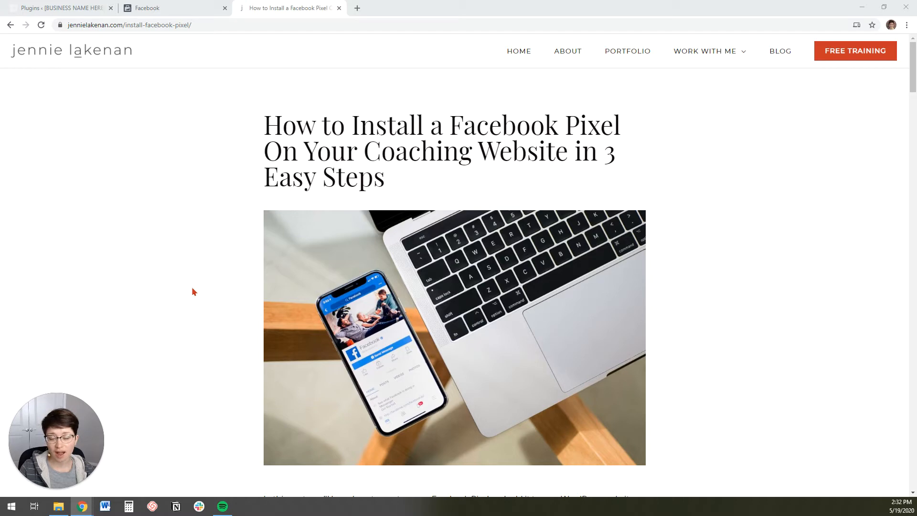
{"action": "scroll", "scroll_direction": "down", "scroll_amount": 3}
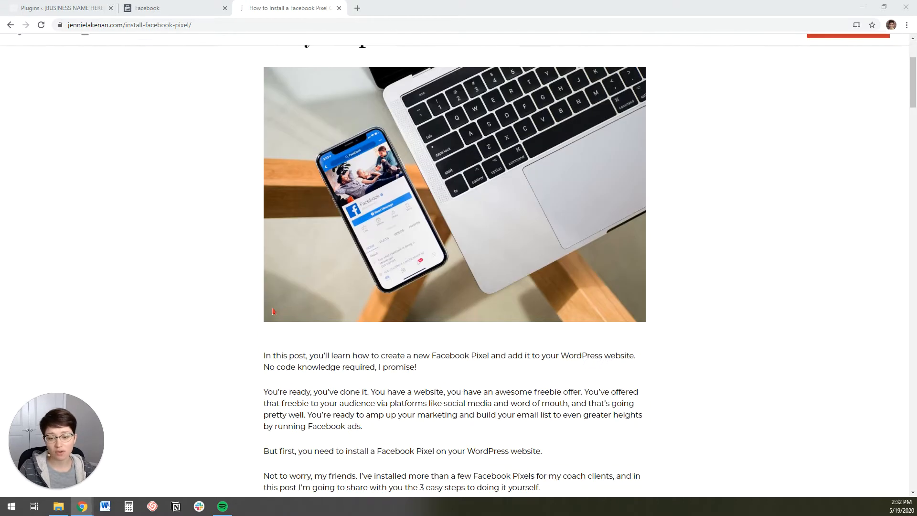
{"action": "scroll", "scroll_direction": "down", "scroll_amount": 3}
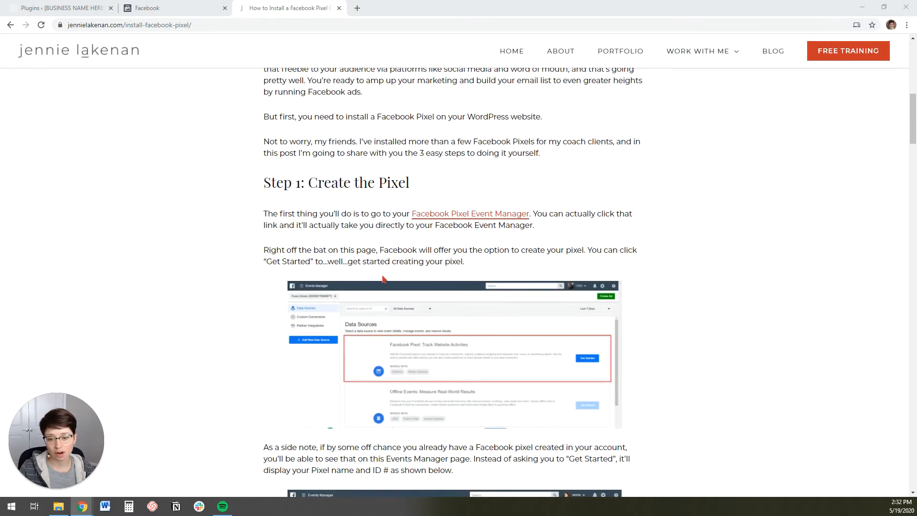
{"action": "scroll", "scroll_direction": "down", "scroll_amount": 3}
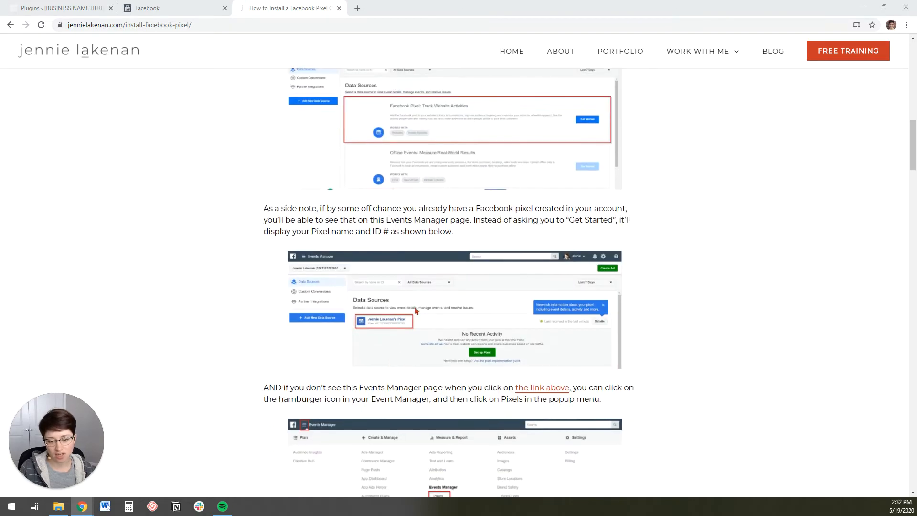
{"action": "scroll", "scroll_direction": "up", "scroll_amount": 3}
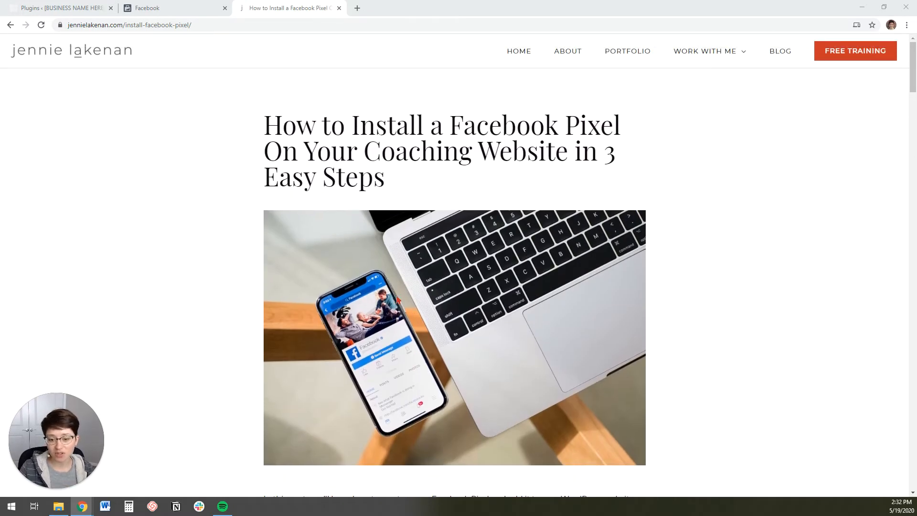
{"action": "mouse_move", "coordinate": [231, 156]}
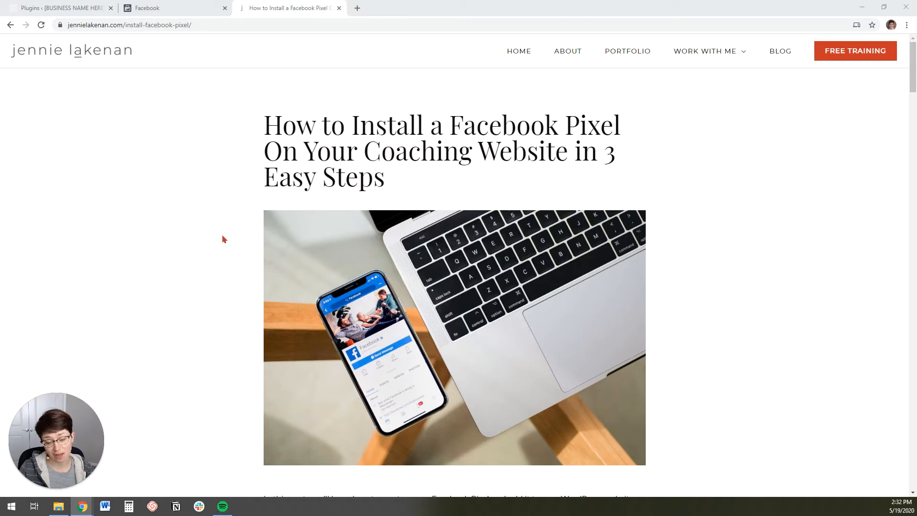
{"action": "scroll", "scroll_direction": "down", "scroll_amount": 3}
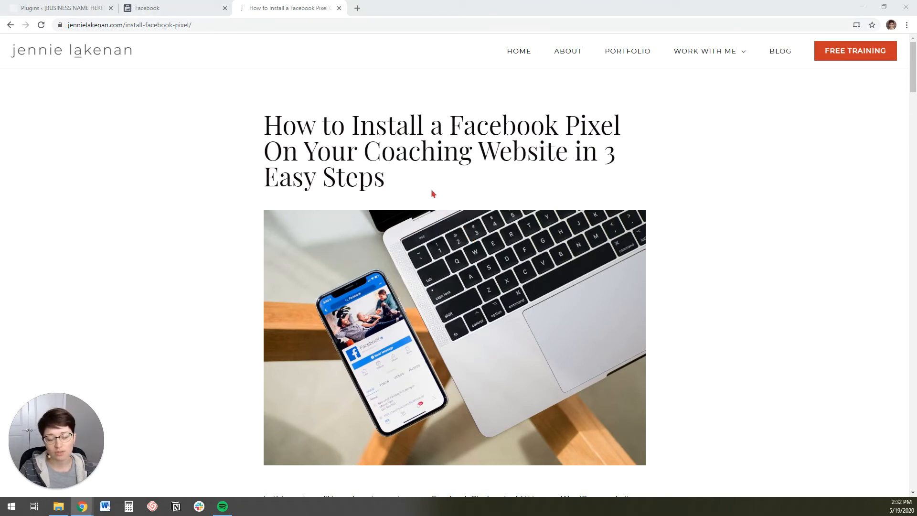
{"action": "mouse_move", "coordinate": [169, 8]}
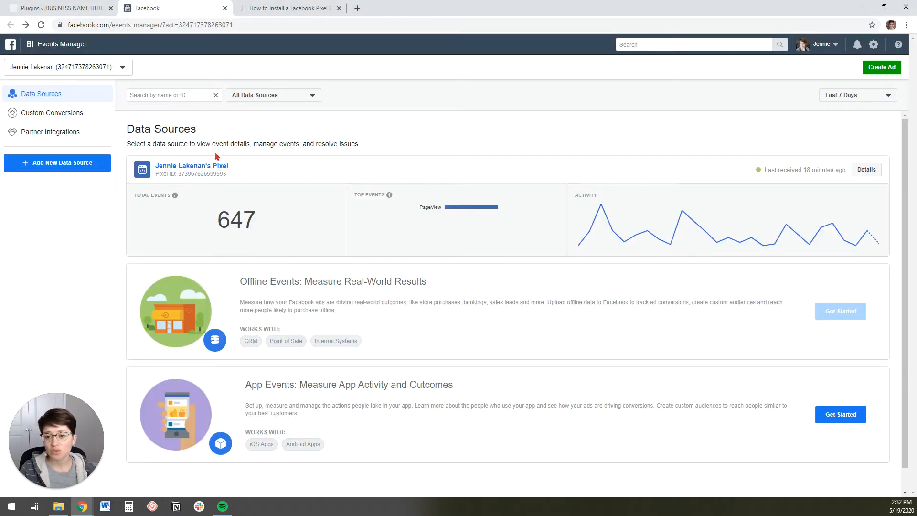
{"action": "mouse_move", "coordinate": [253, 193]}
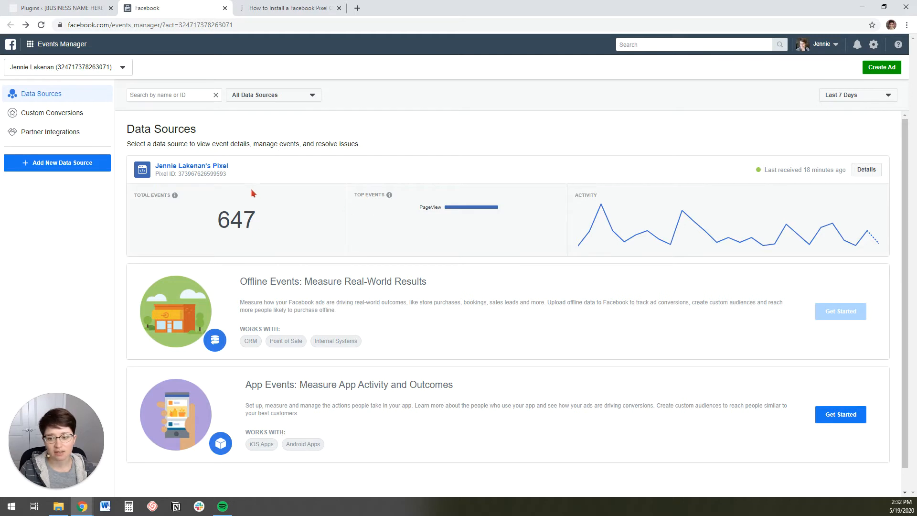
{"action": "mouse_move", "coordinate": [312, 164]}
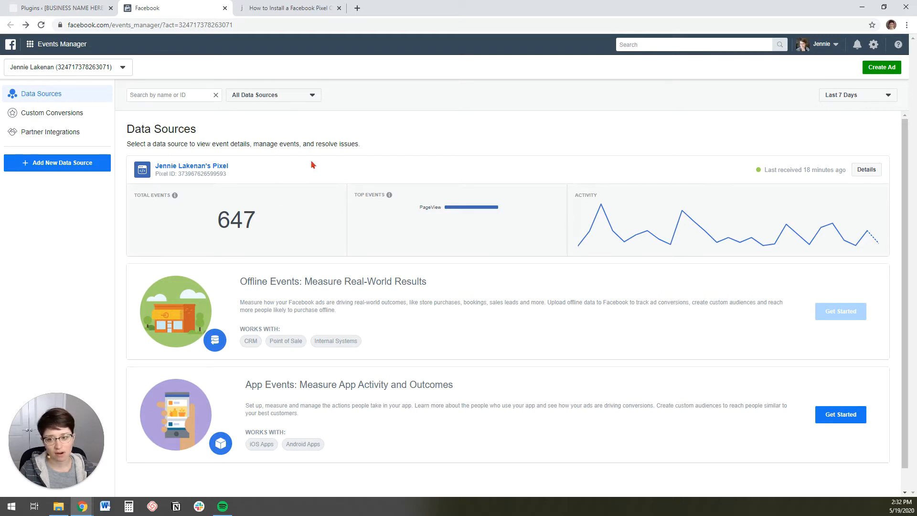
{"action": "mouse_move", "coordinate": [497, 159]}
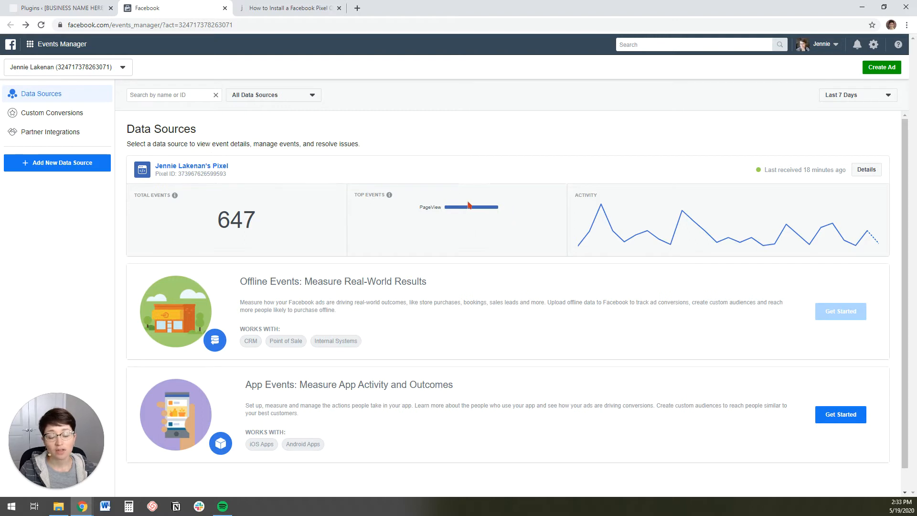
{"action": "mouse_move", "coordinate": [221, 166]}
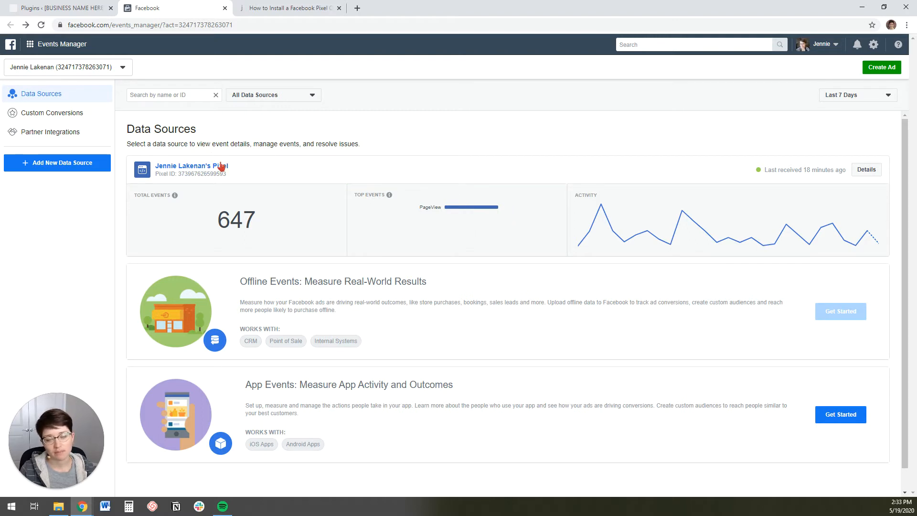
{"action": "mouse_move", "coordinate": [212, 123]}
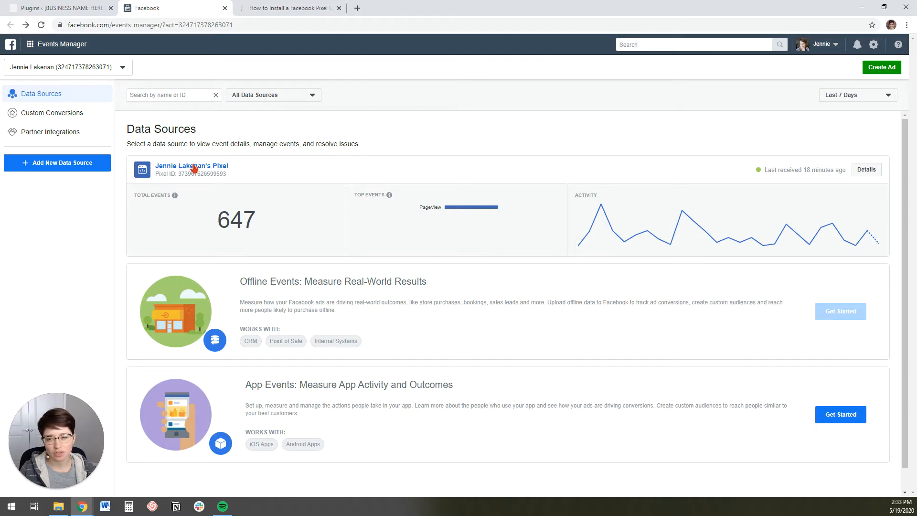
{"action": "left_click", "coordinate": [191, 166]}
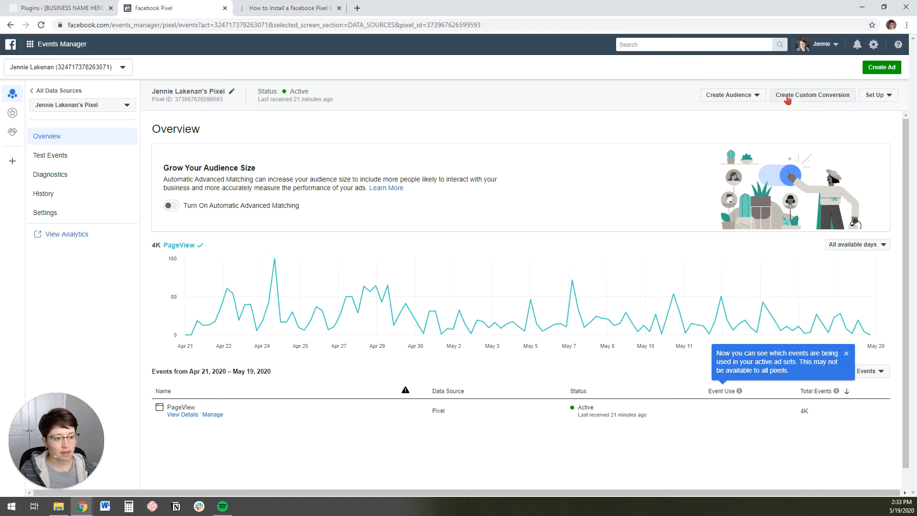
Start the Install Pixel flow from the pixel's Set Up menu.
{"action": "left_click", "coordinate": [877, 94]}
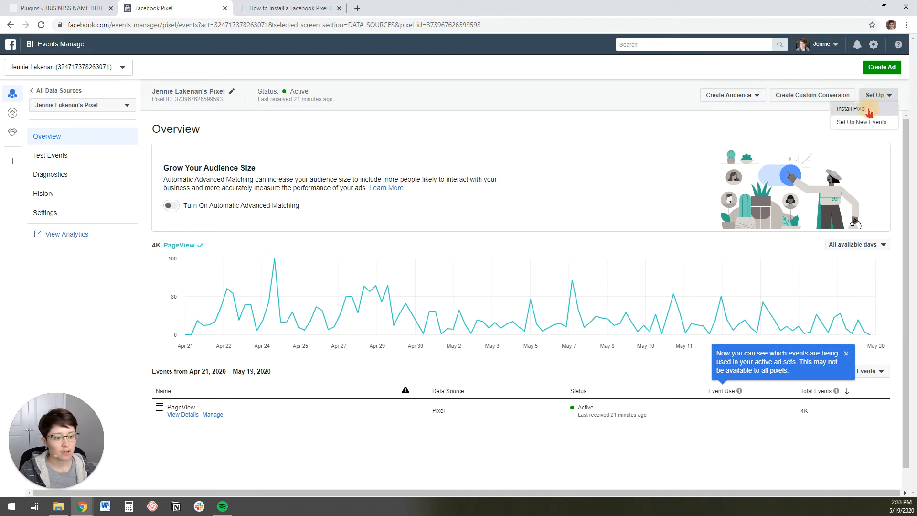
{"action": "left_click", "coordinate": [852, 109]}
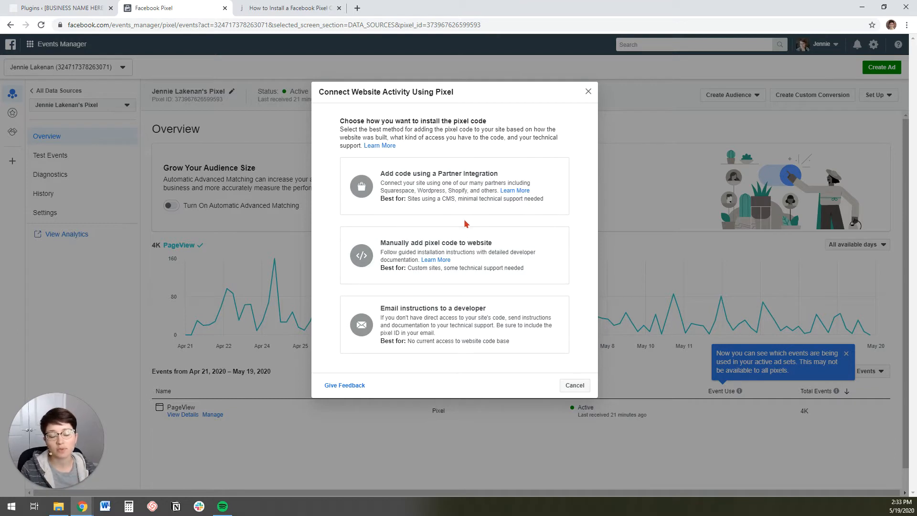
{"action": "mouse_move", "coordinate": [484, 256]}
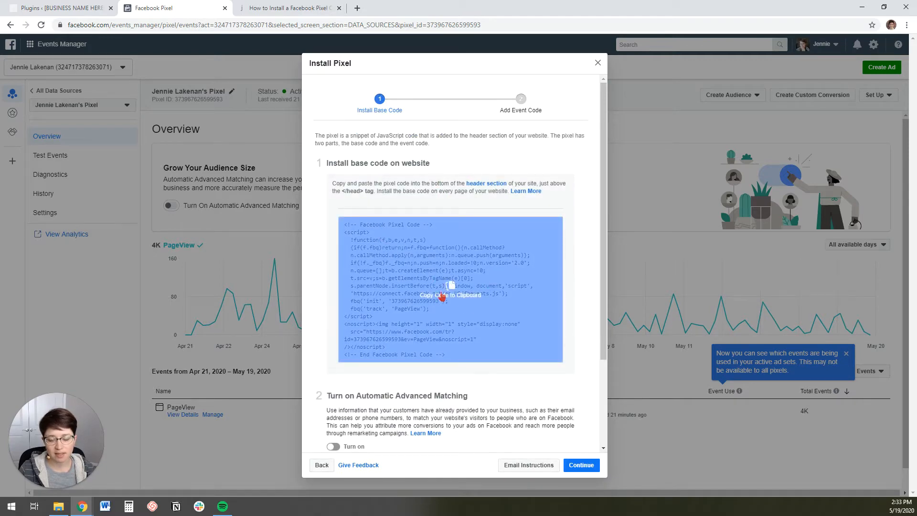
Copy the pixel base code from the manual install window to the clipboard.
{"action": "left_click", "coordinate": [450, 290]}
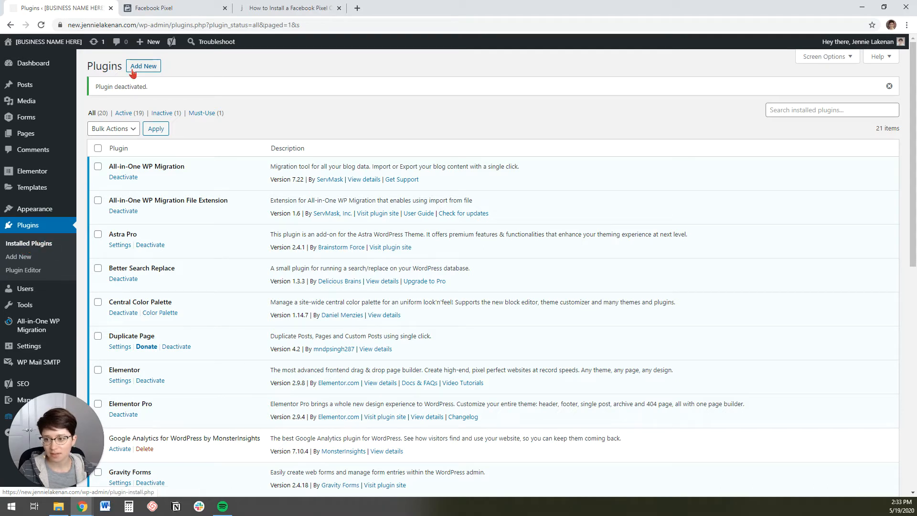
Search the WordPress plugin directory for 'Headers and Footers Scripts' and note the untested warning.
{"action": "left_click", "coordinate": [143, 65]}
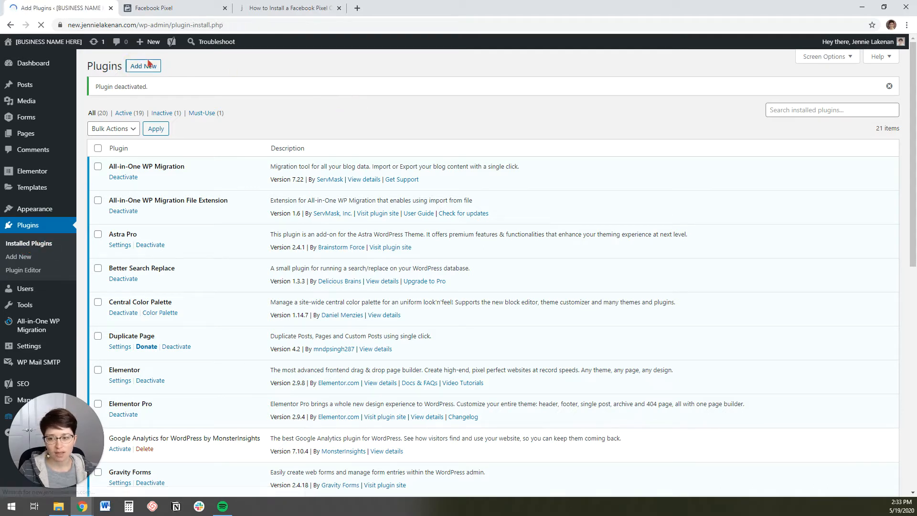
{"action": "left_click", "coordinate": [143, 65]}
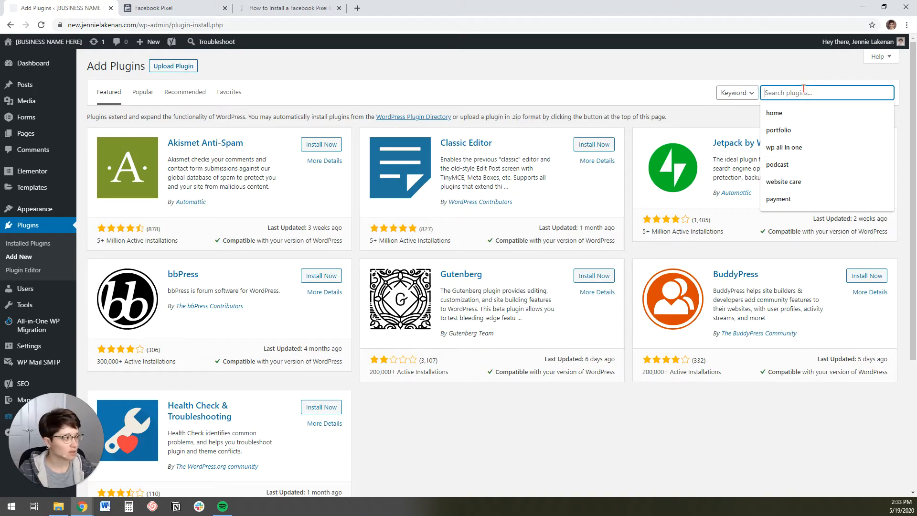
{"action": "type", "text": "Headers and Fo"}
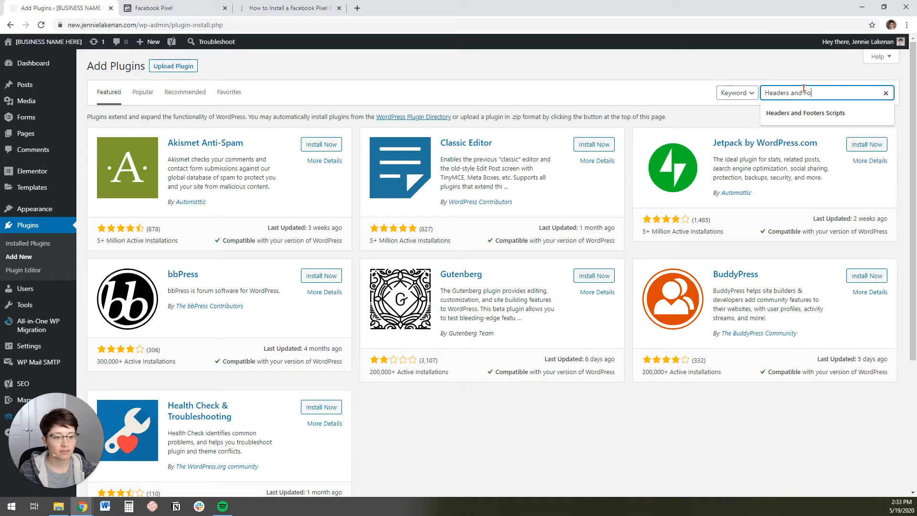
{"action": "key", "text": "Enter"}
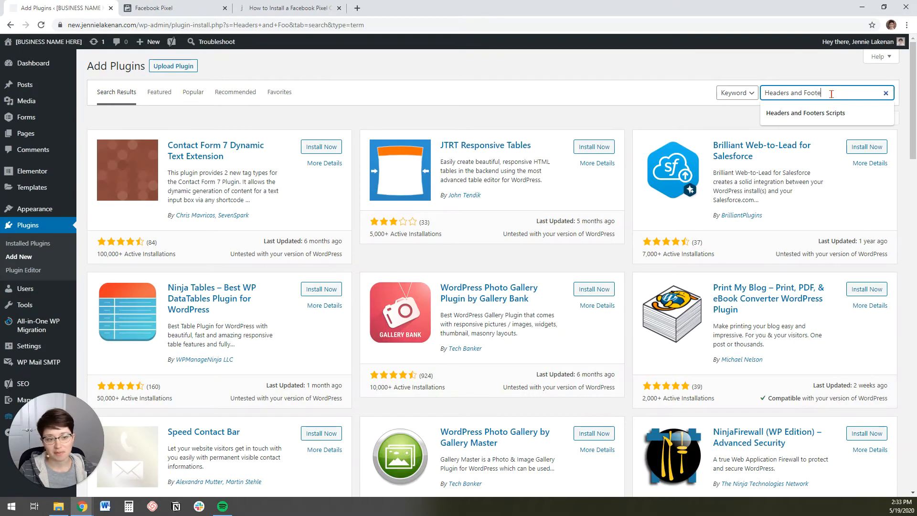
{"action": "left_click", "coordinate": [805, 112]}
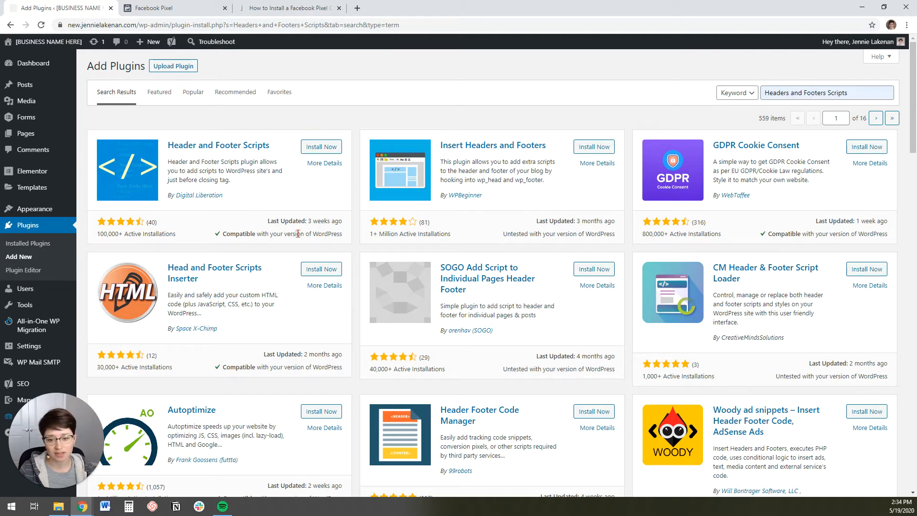
{"action": "left_click_drag", "start_coordinate": [505, 233], "coordinate": [608, 234]}
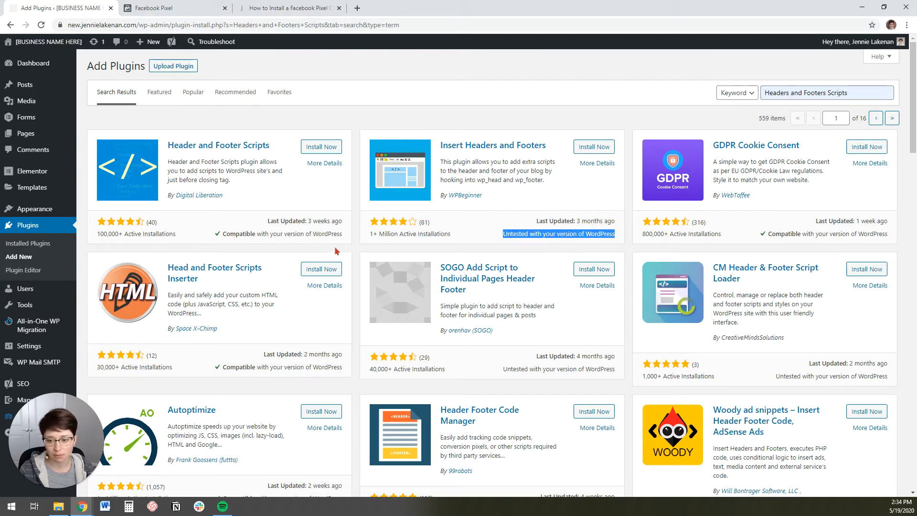
Install and activate the Header and Footer Scripts plugin.
{"action": "left_click", "coordinate": [320, 147]}
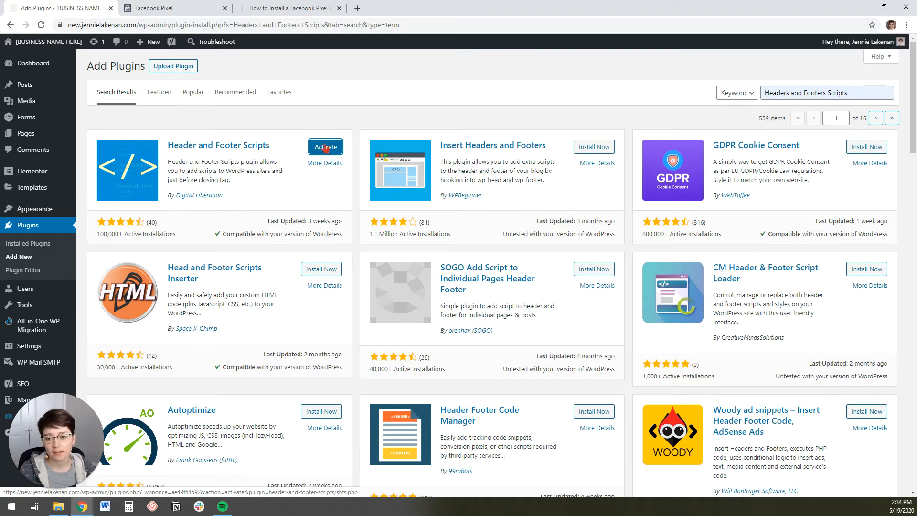
{"action": "left_click", "coordinate": [325, 146]}
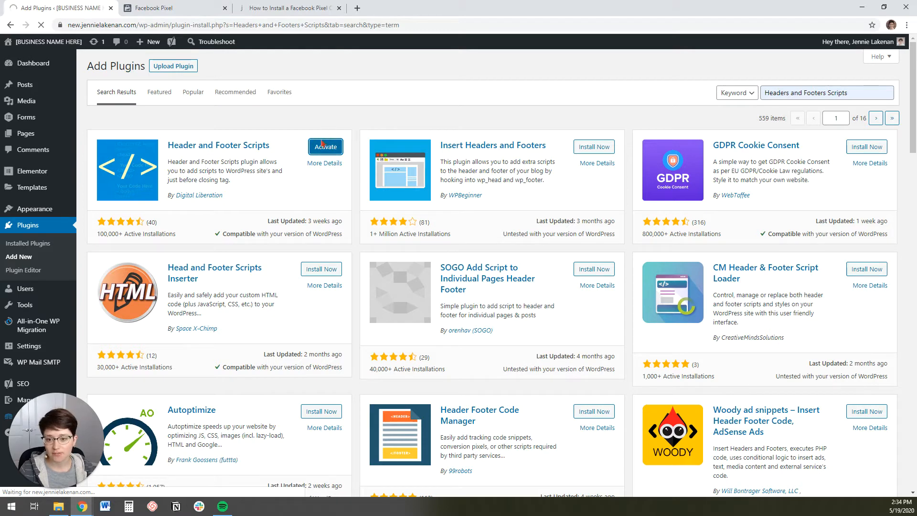
{"action": "left_click", "coordinate": [325, 147]}
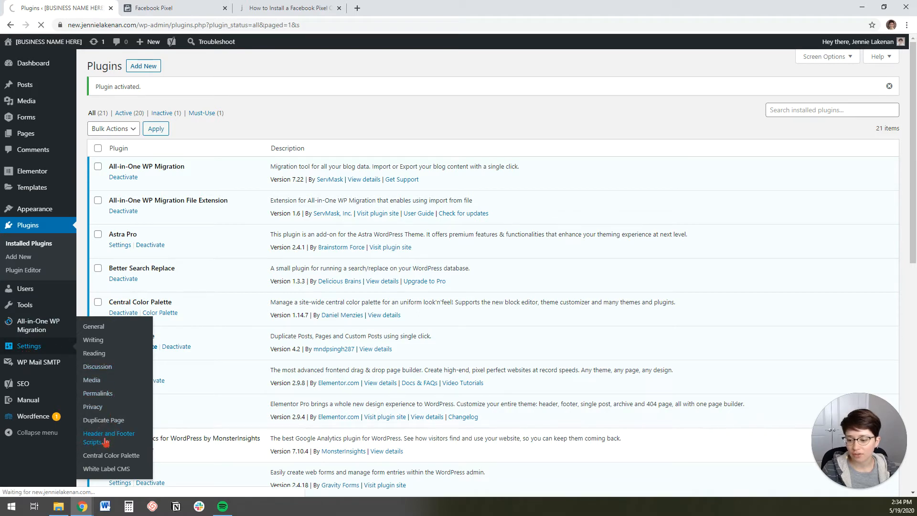
Save the Facebook Pixel base code in the Header and Footer Scripts header field.
{"action": "left_click", "coordinate": [108, 438]}
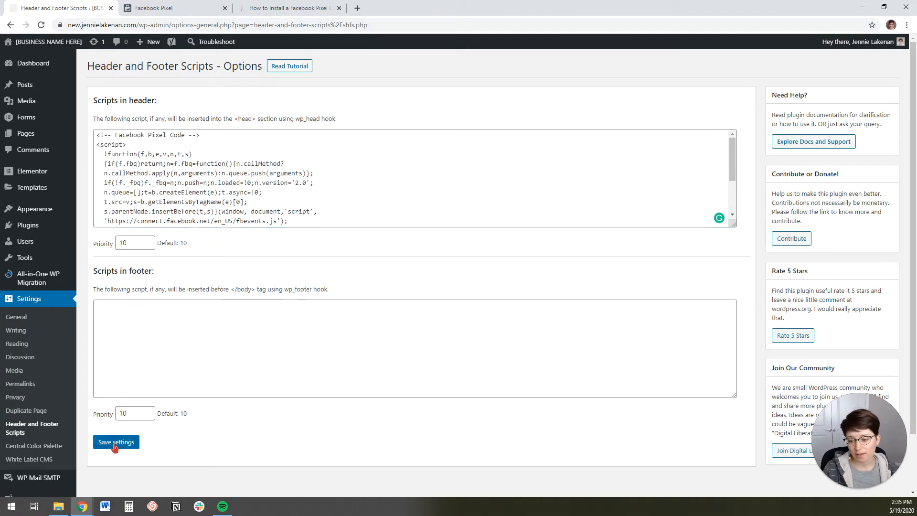
{"action": "left_click", "coordinate": [116, 441]}
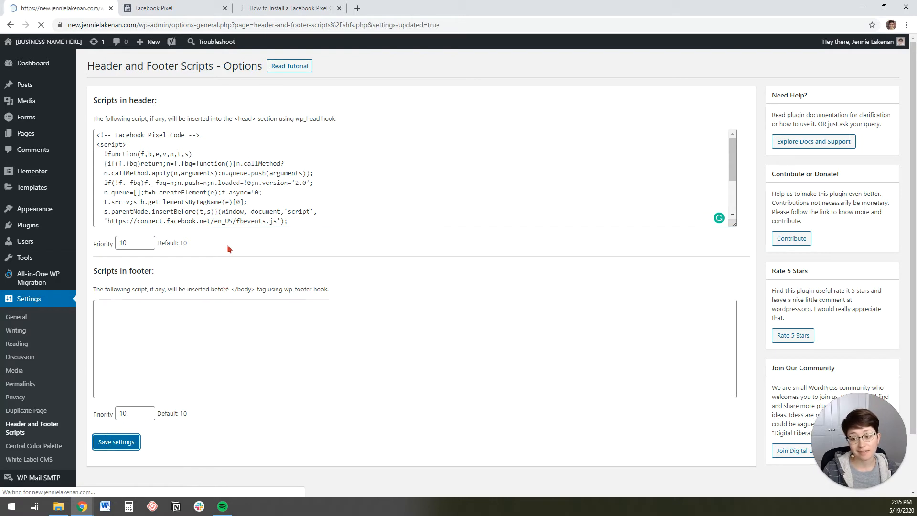
{"action": "left_click", "coordinate": [115, 442]}
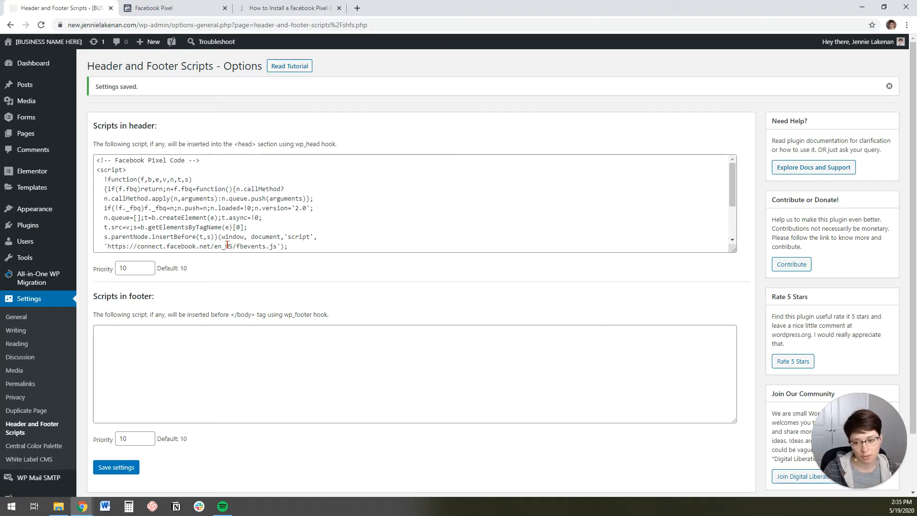
{"action": "mouse_move", "coordinate": [233, 124]}
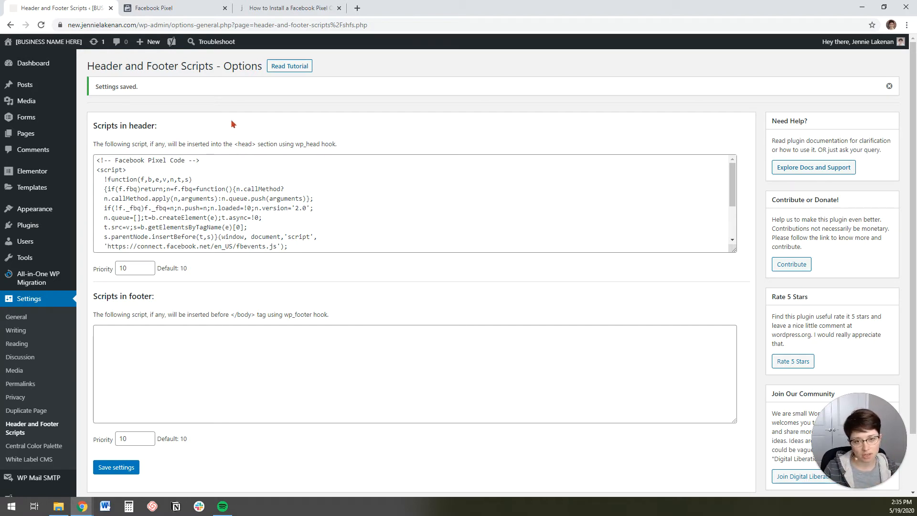
{"action": "mouse_move", "coordinate": [223, 127]}
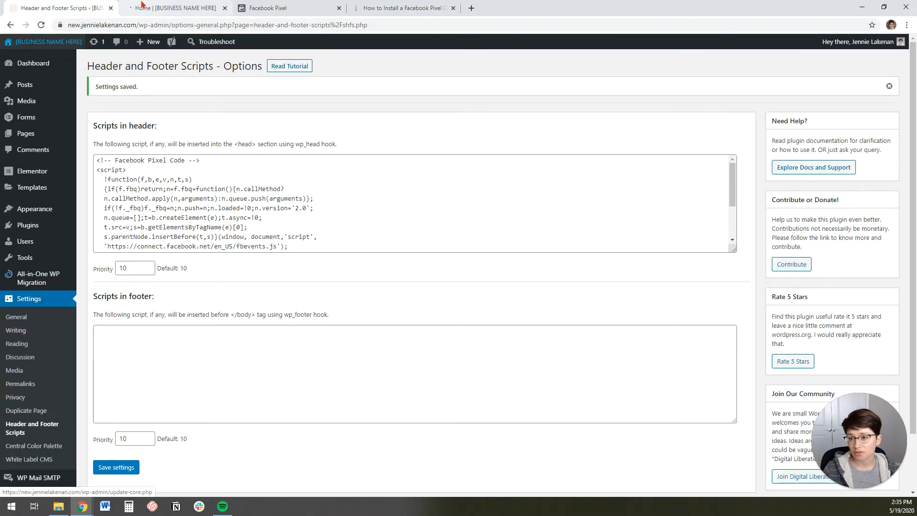
View the live home page's source and highlight the Facebook Pixel Code block in the head.
{"action": "left_click", "coordinate": [175, 8]}
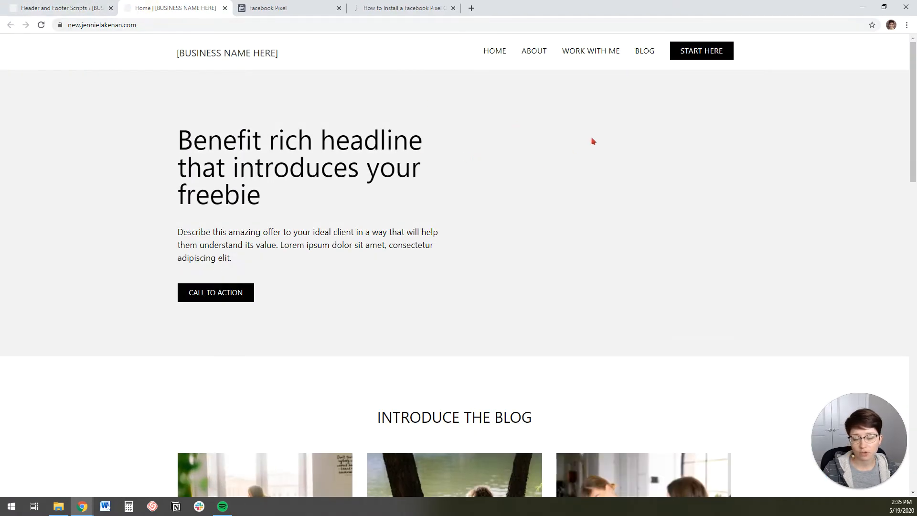
{"action": "right_click", "coordinate": [593, 141]}
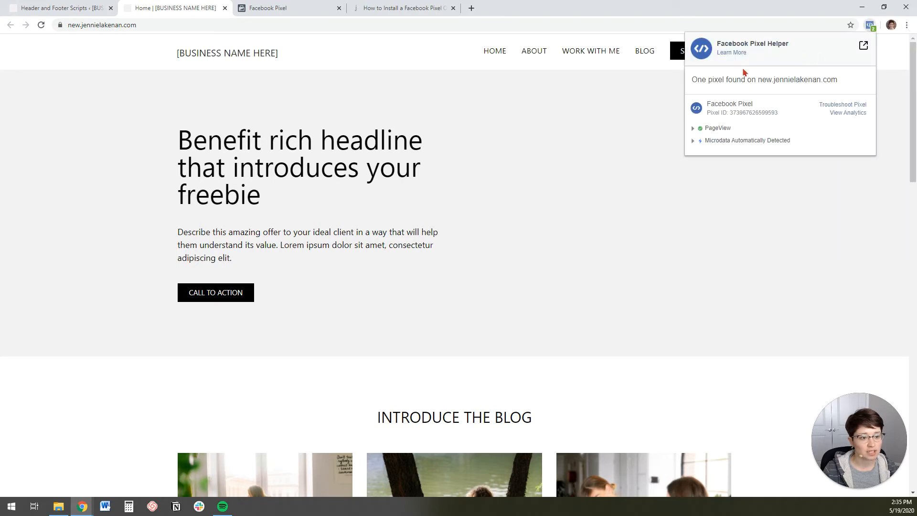
{"action": "mouse_move", "coordinate": [844, 83]}
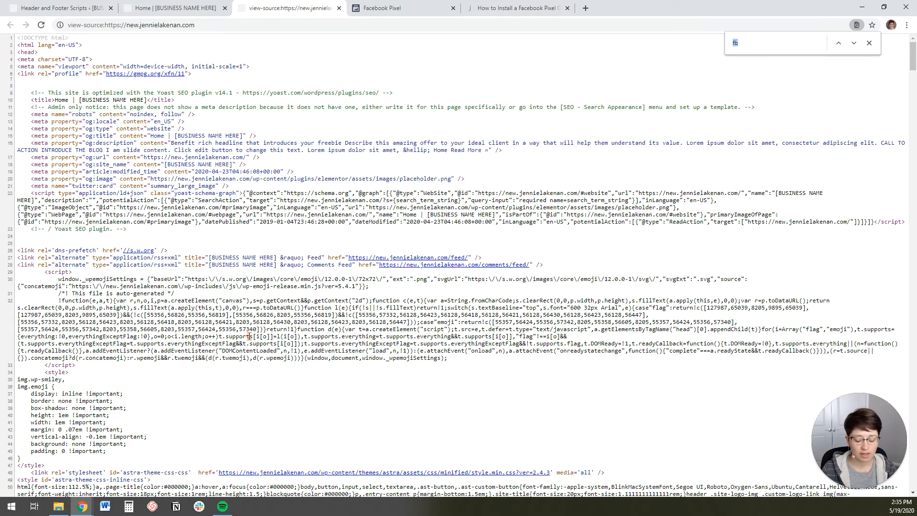
{"action": "key", "text": "Backspace"}
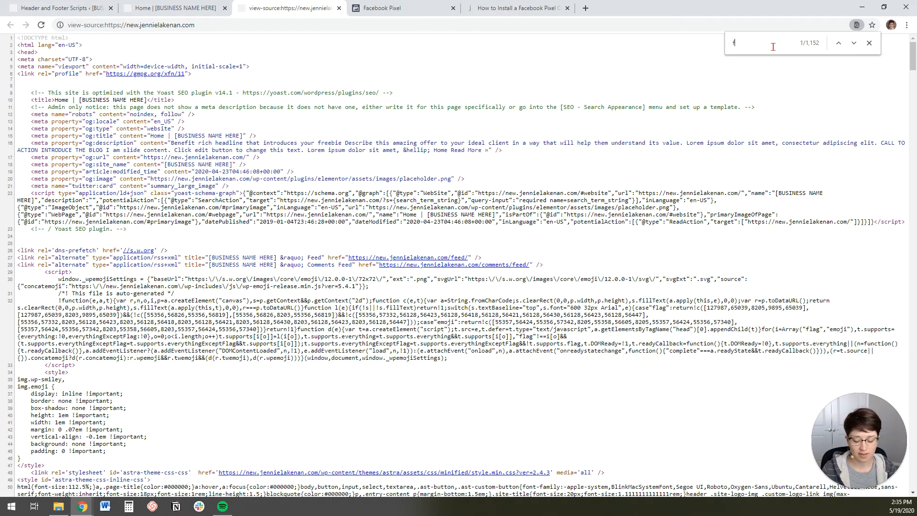
{"action": "type", "text": "b"}
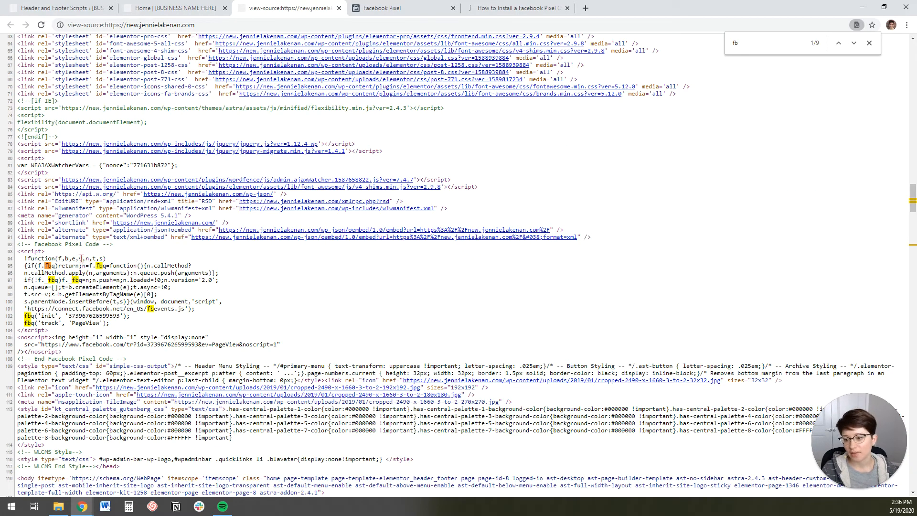
{"action": "left_click_drag", "start_coordinate": [18, 244], "coordinate": [111, 324]}
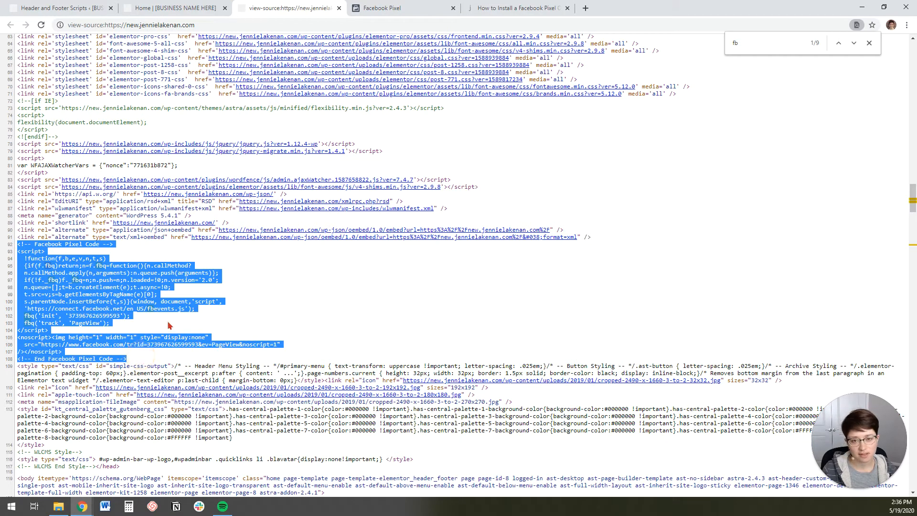
{"action": "mouse_move", "coordinate": [720, 114]}
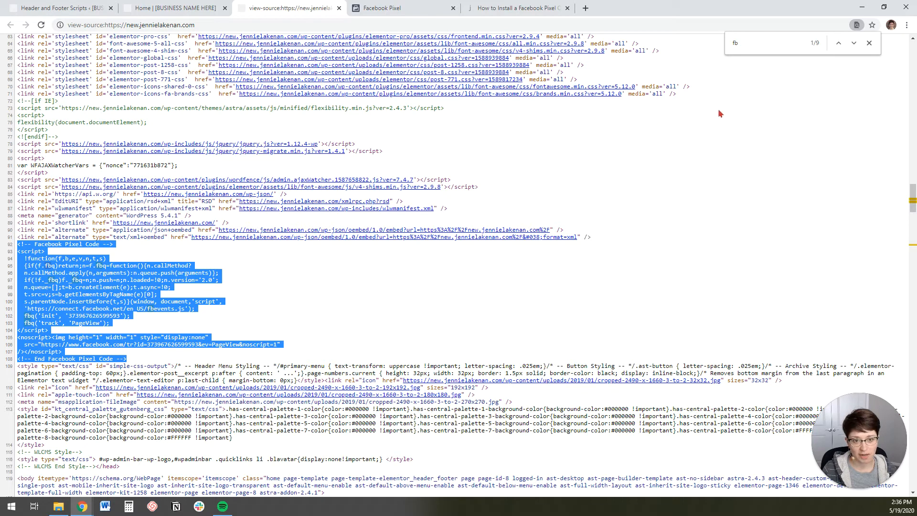
Continue the Install Pixel wizard past the base code to the Add Event Code step.
{"action": "left_click", "coordinate": [389, 8]}
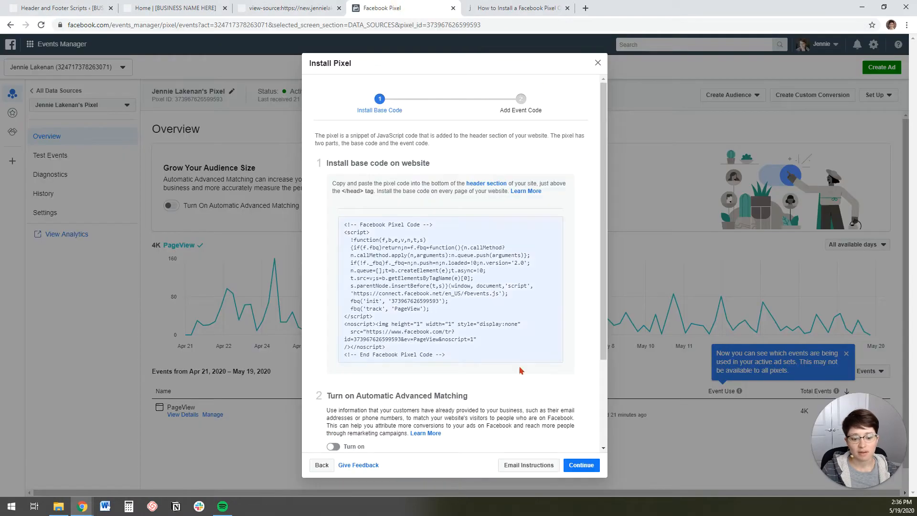
{"action": "left_click", "coordinate": [580, 465]}
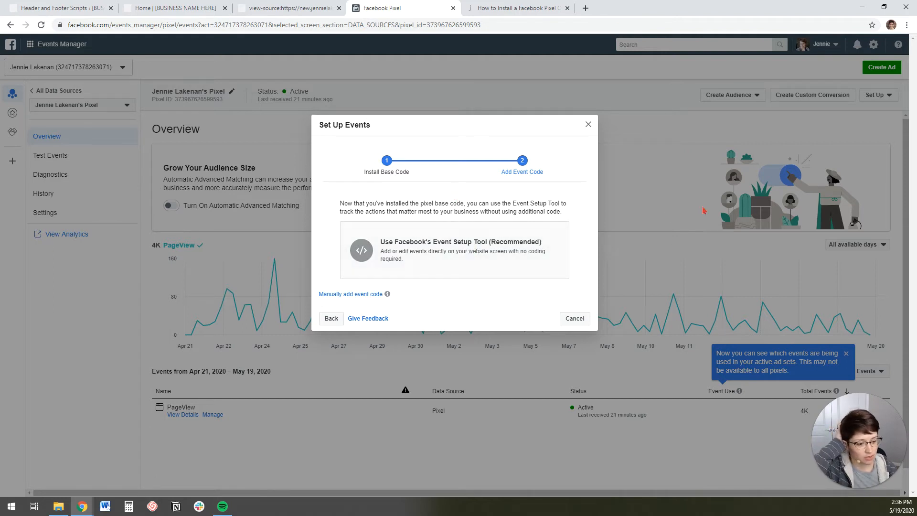
{"action": "mouse_move", "coordinate": [664, 322]}
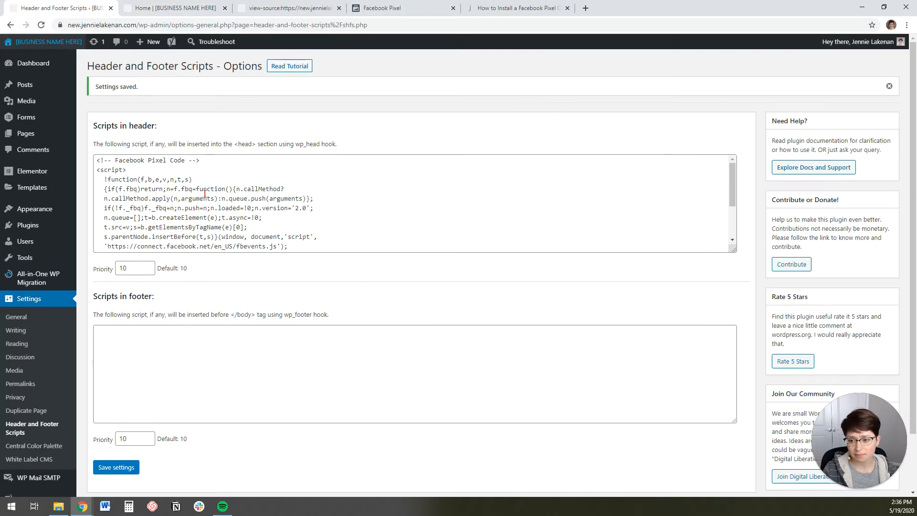
{"action": "mouse_move", "coordinate": [212, 116]}
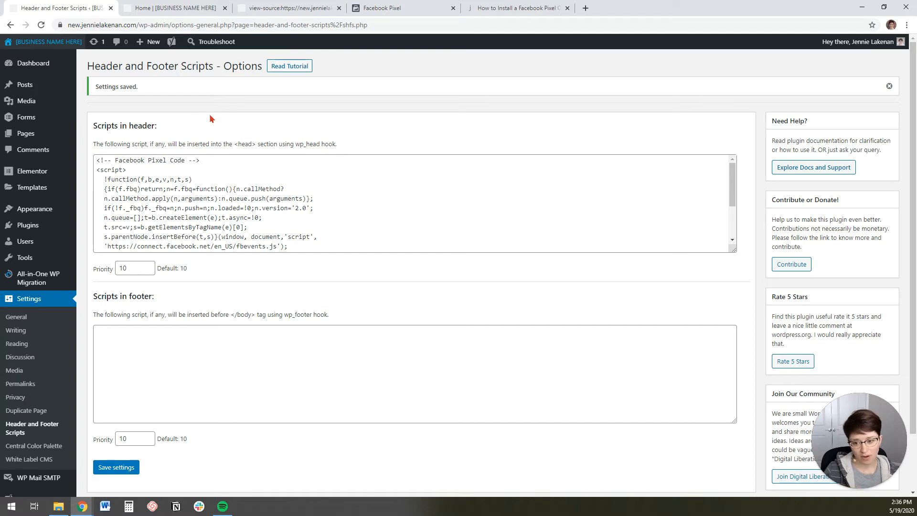
{"action": "mouse_move", "coordinate": [215, 123]}
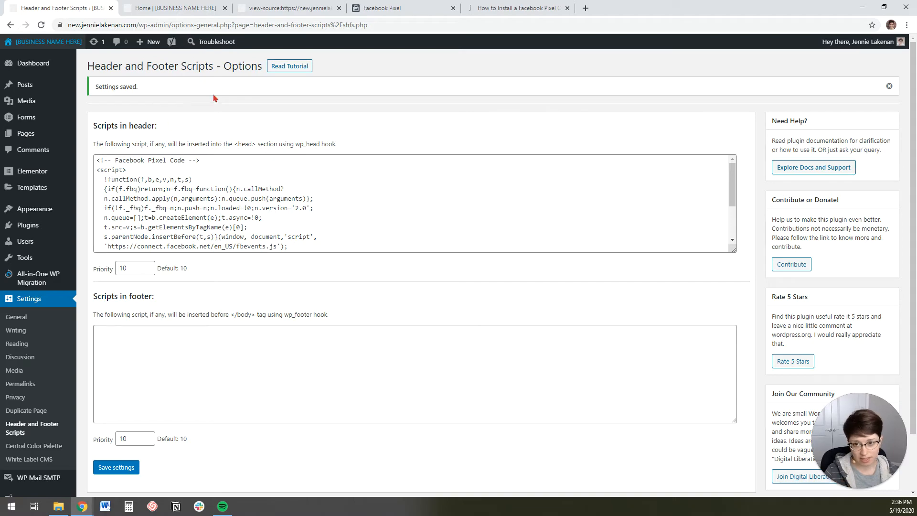
Return to the Install Pixel step showing the base code with an Active test status.
{"action": "left_click", "coordinate": [404, 8]}
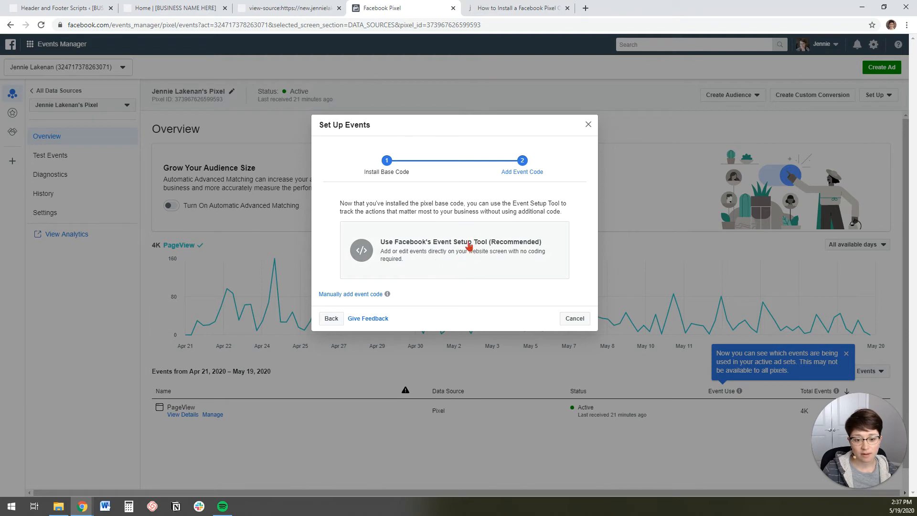
{"action": "mouse_move", "coordinate": [365, 198]}
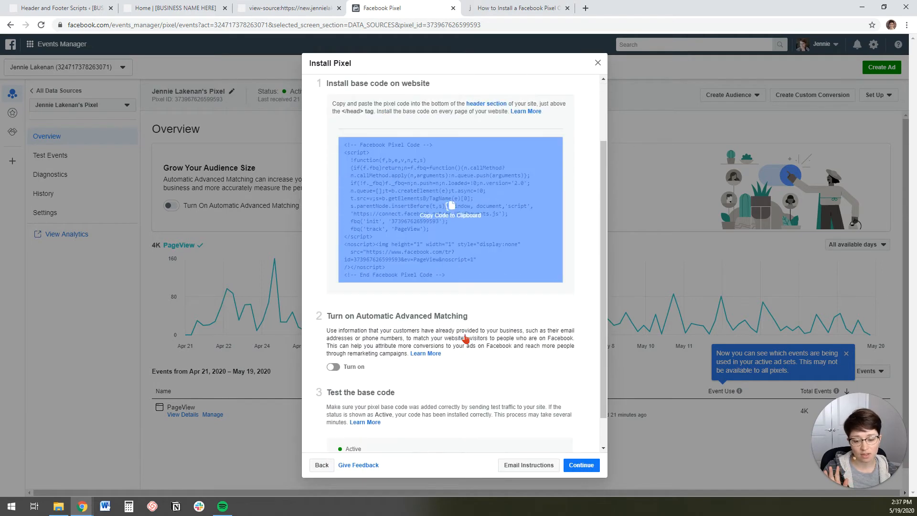
{"action": "scroll", "scroll_direction": "down", "scroll_amount": 3}
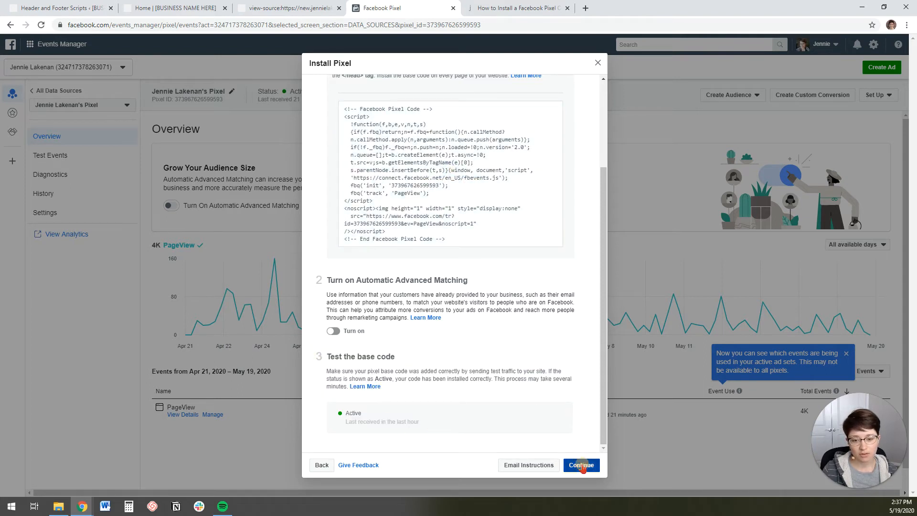
Continue to Add Event Code and choose to add event code manually.
{"action": "left_click", "coordinate": [581, 465]}
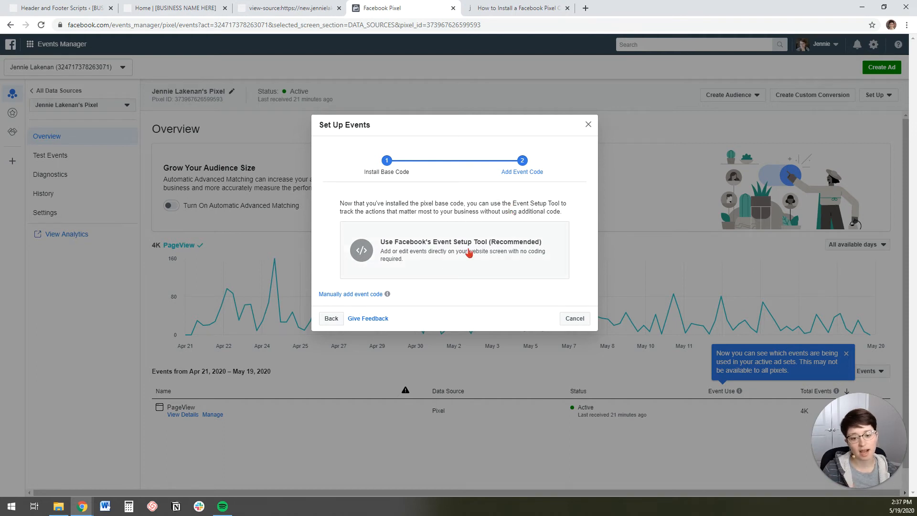
{"action": "mouse_move", "coordinate": [451, 248]}
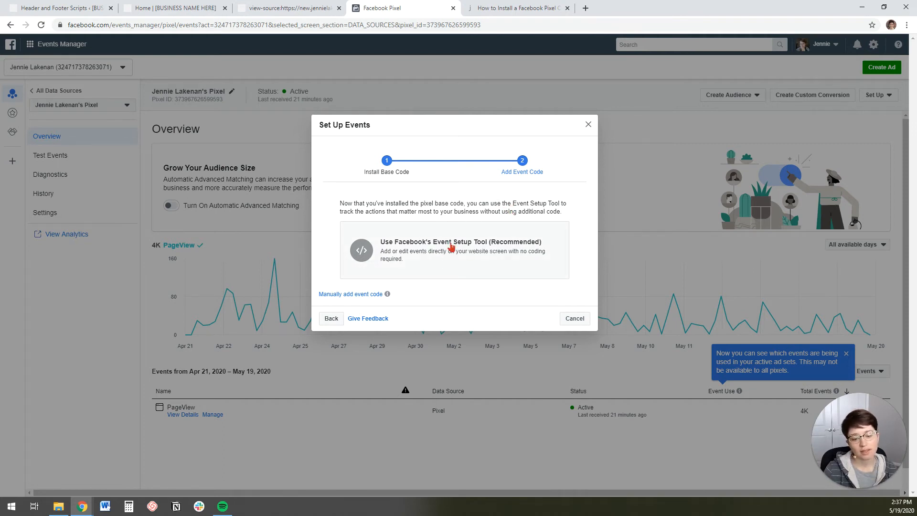
{"action": "mouse_move", "coordinate": [350, 294]}
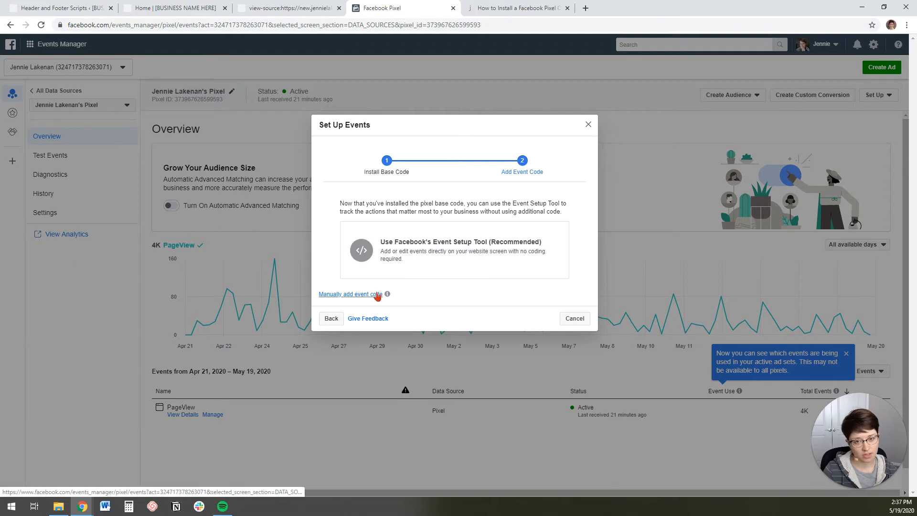
{"action": "left_click", "coordinate": [350, 294]}
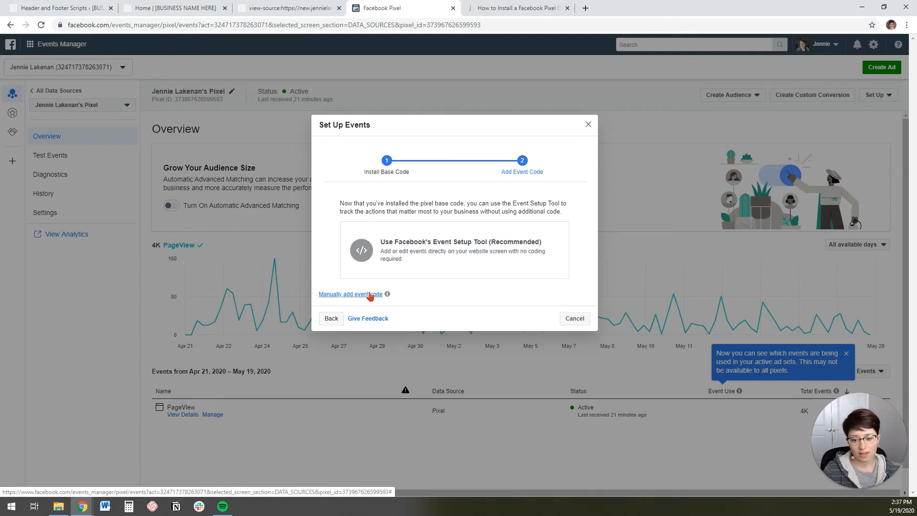
Expand the Complete Registration standard event and turn off Send Event Parameters.
{"action": "left_click", "coordinate": [350, 294]}
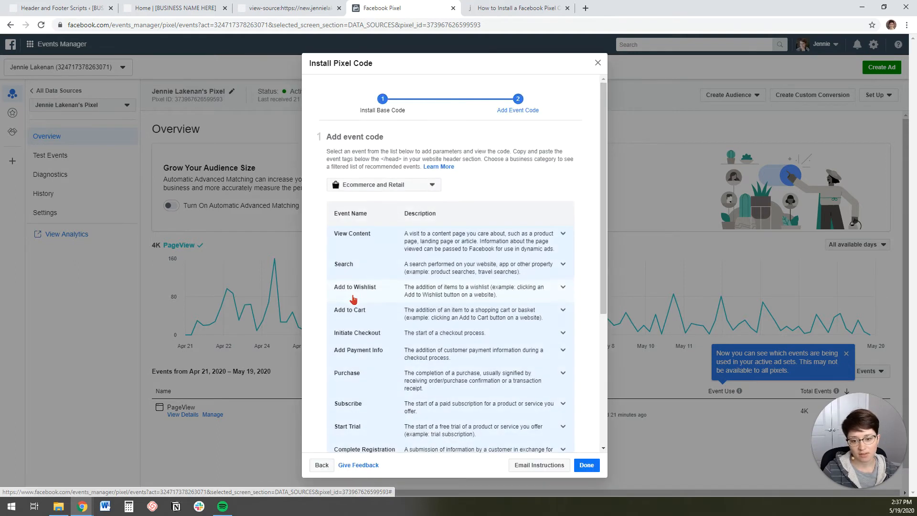
{"action": "scroll", "scroll_direction": "down", "scroll_amount": 3}
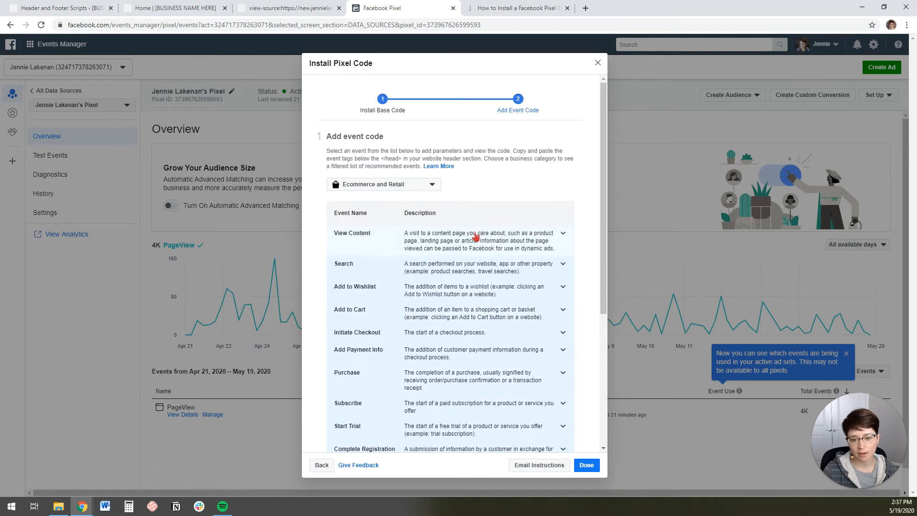
{"action": "scroll", "scroll_direction": "down", "scroll_amount": 3}
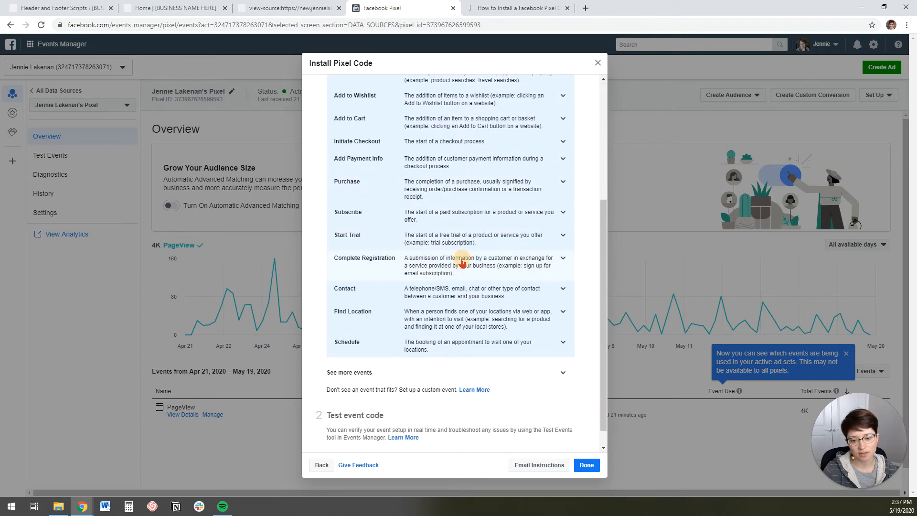
{"action": "left_click", "coordinate": [451, 265]}
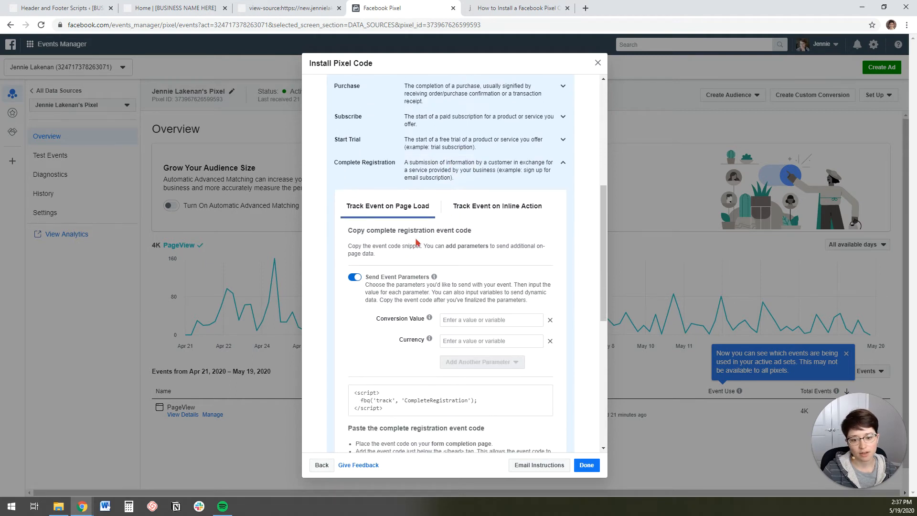
{"action": "left_click", "coordinate": [354, 276]}
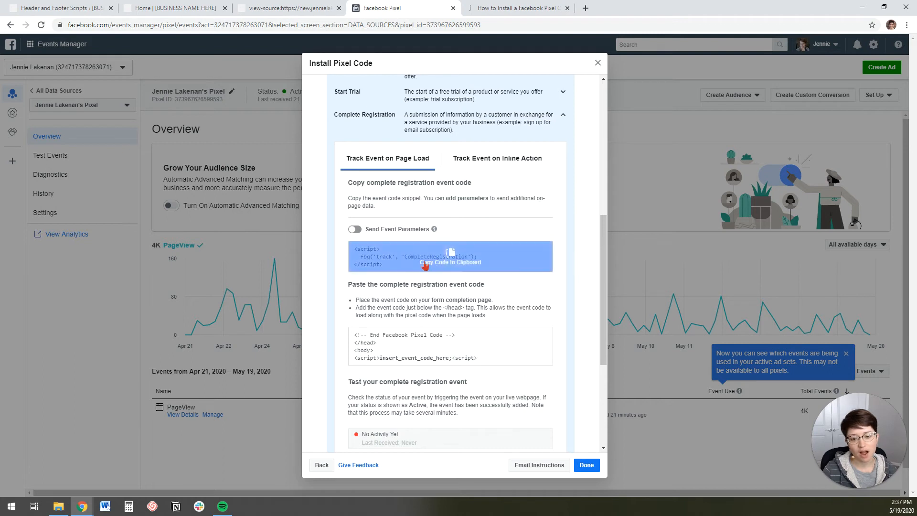
Copy the CompleteRegistration event code and review its placement guidance.
{"action": "left_click", "coordinate": [450, 256]}
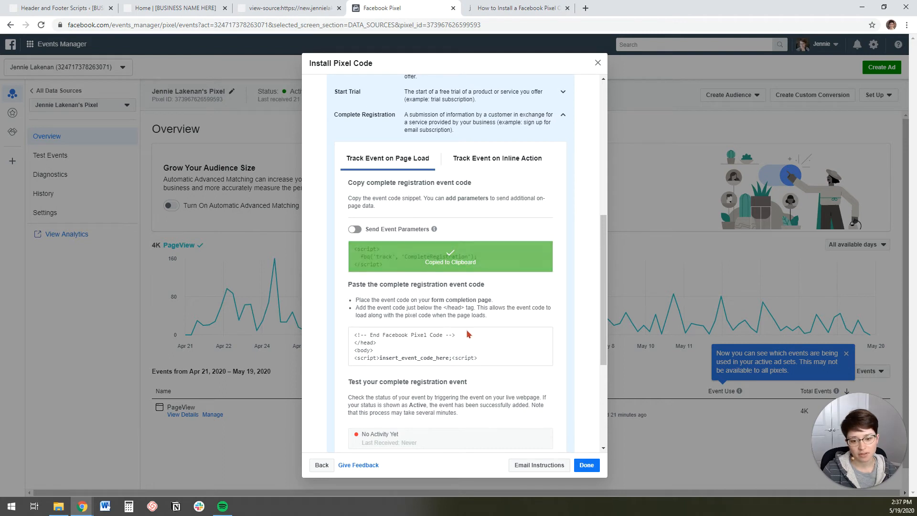
{"action": "scroll", "scroll_direction": "down", "scroll_amount": 3}
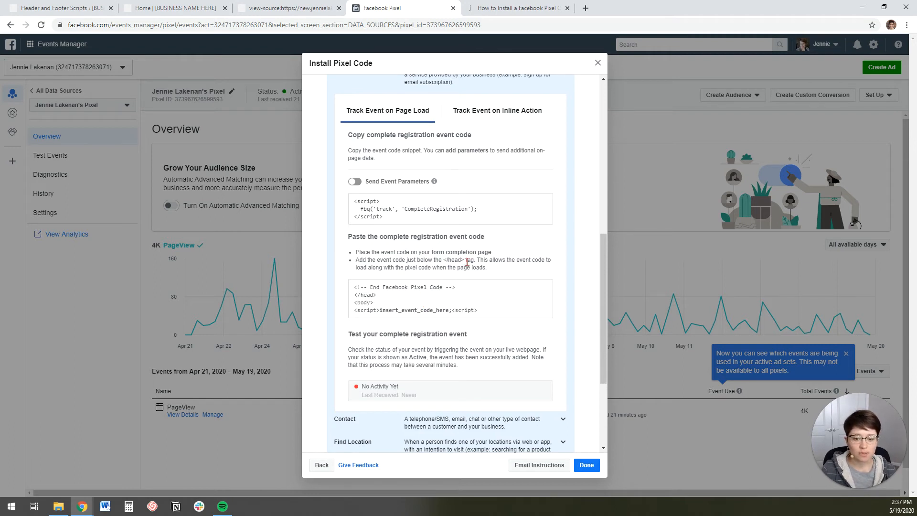
{"action": "scroll", "scroll_direction": "down", "scroll_amount": 3}
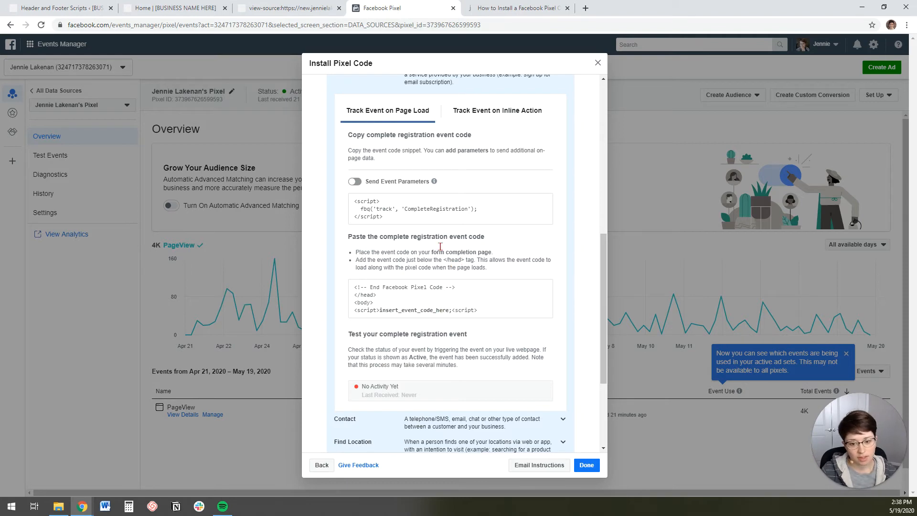
{"action": "left_click", "coordinate": [450, 208]}
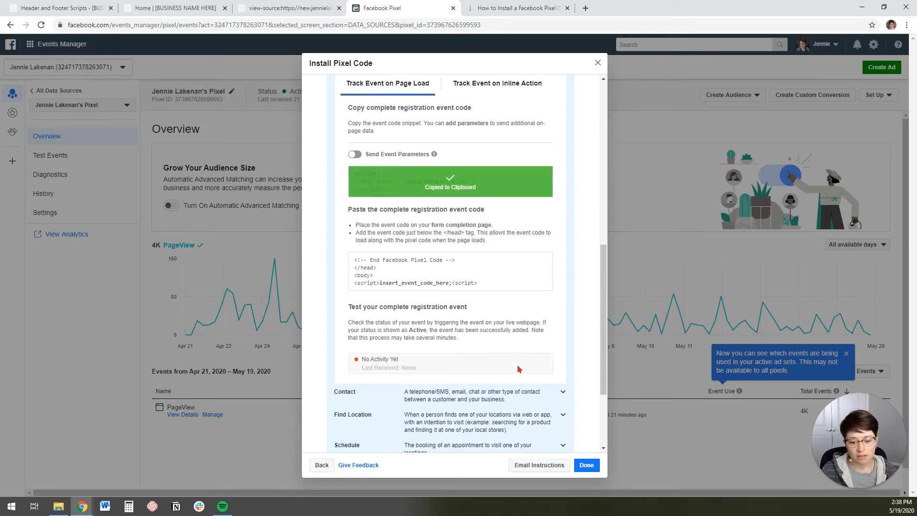
Return to WordPress and list all pages of the site.
{"action": "left_click", "coordinate": [55, 7]}
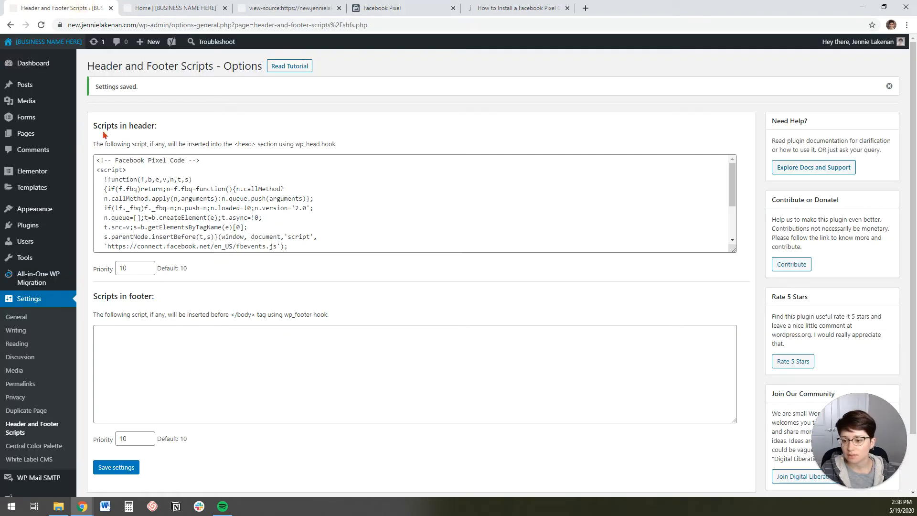
{"action": "mouse_move", "coordinate": [26, 134]}
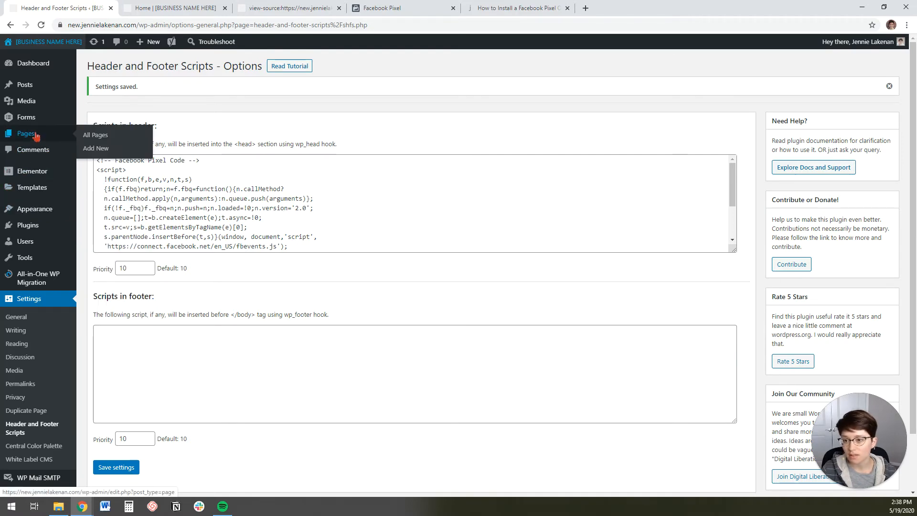
{"action": "left_click", "coordinate": [94, 135]}
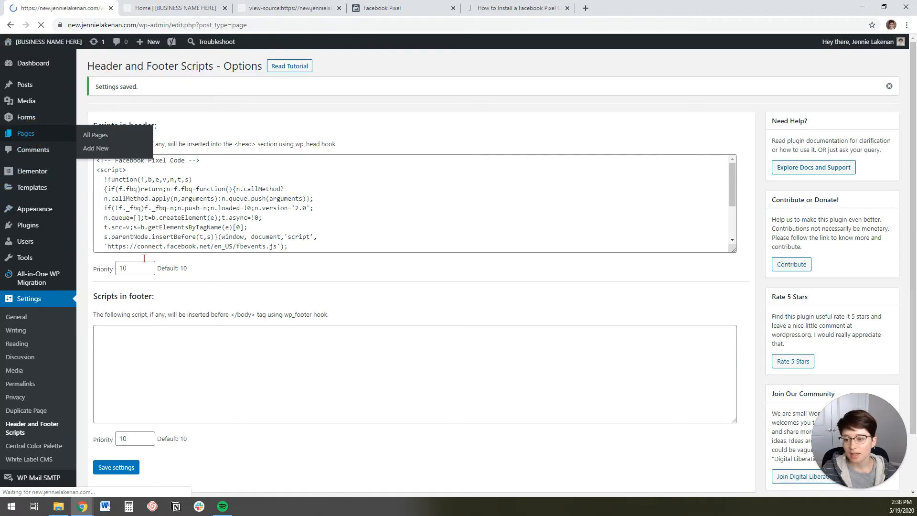
{"action": "left_click", "coordinate": [95, 135]}
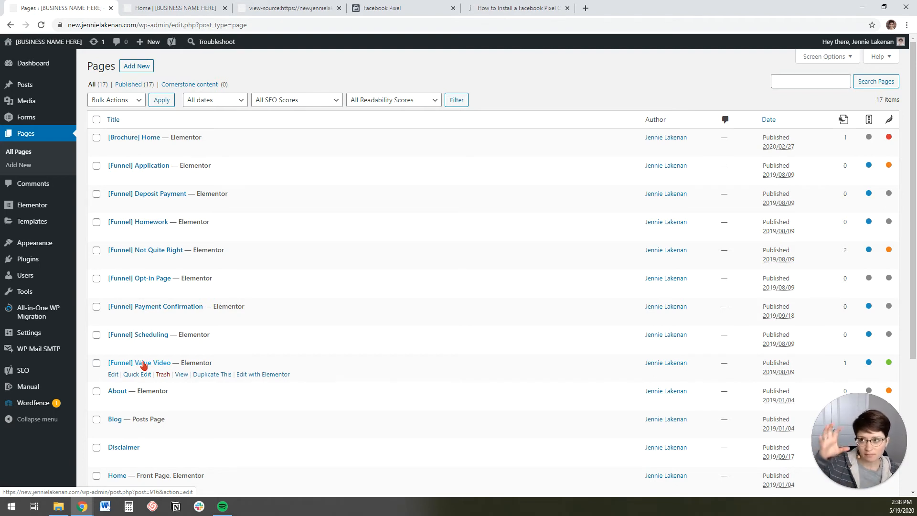
Open the [Funnel] Value Video thank-you page for editing.
{"action": "left_click", "coordinate": [139, 362]}
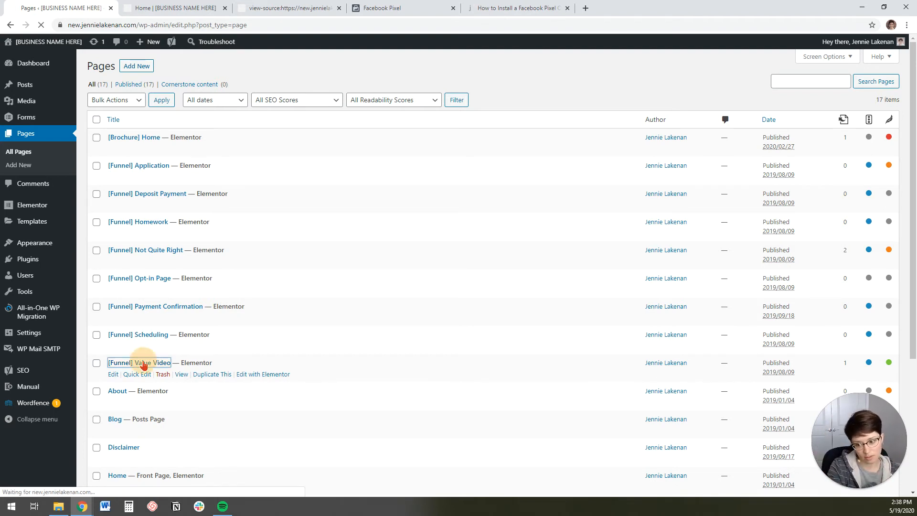
{"action": "left_click", "coordinate": [139, 362]}
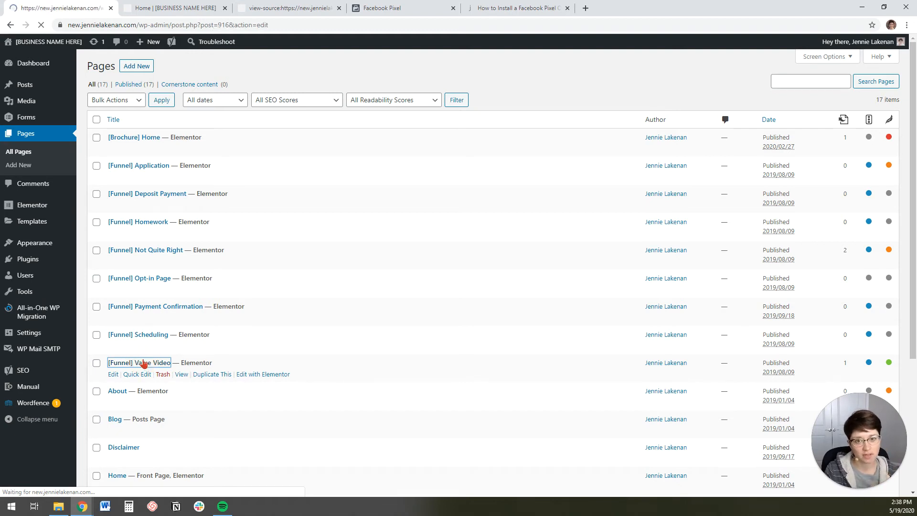
{"action": "left_click", "coordinate": [112, 373]}
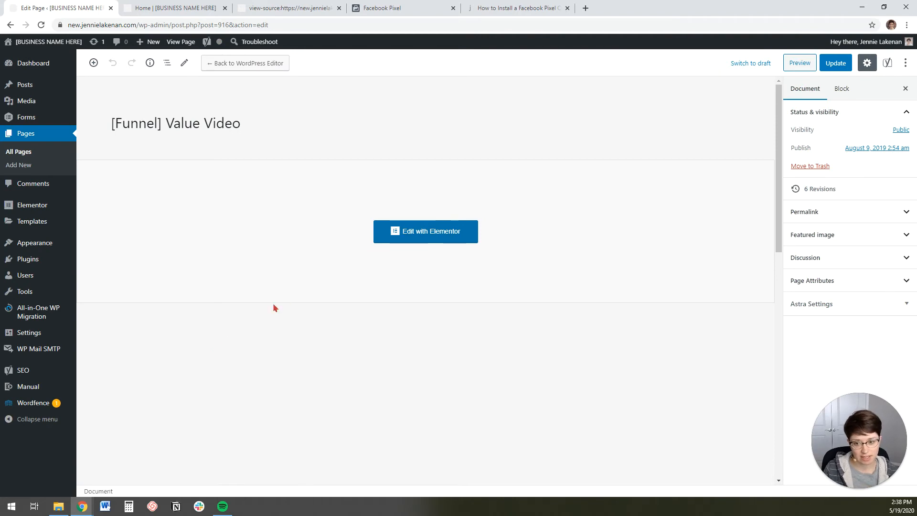
Clear the old event script from the page's Insert Script to <head> box.
{"action": "scroll", "scroll_direction": "down", "scroll_amount": 3}
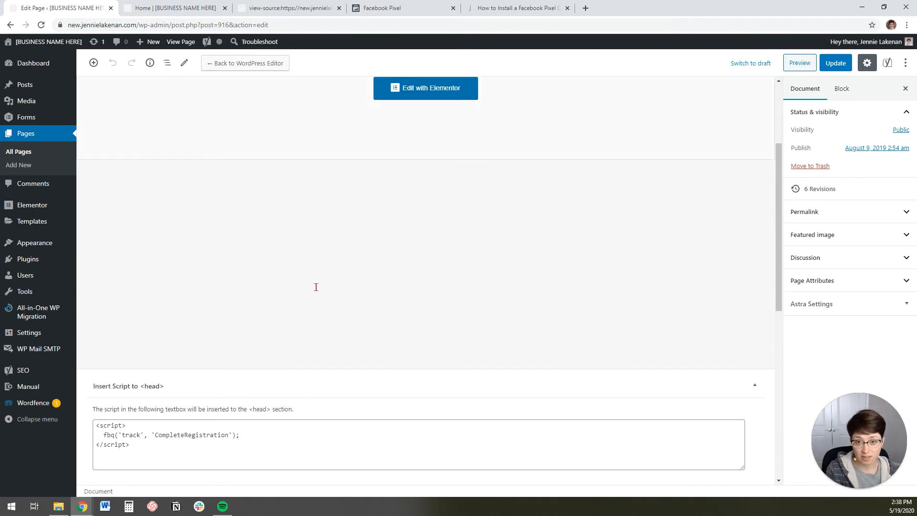
{"action": "scroll", "scroll_direction": "down", "scroll_amount": 3}
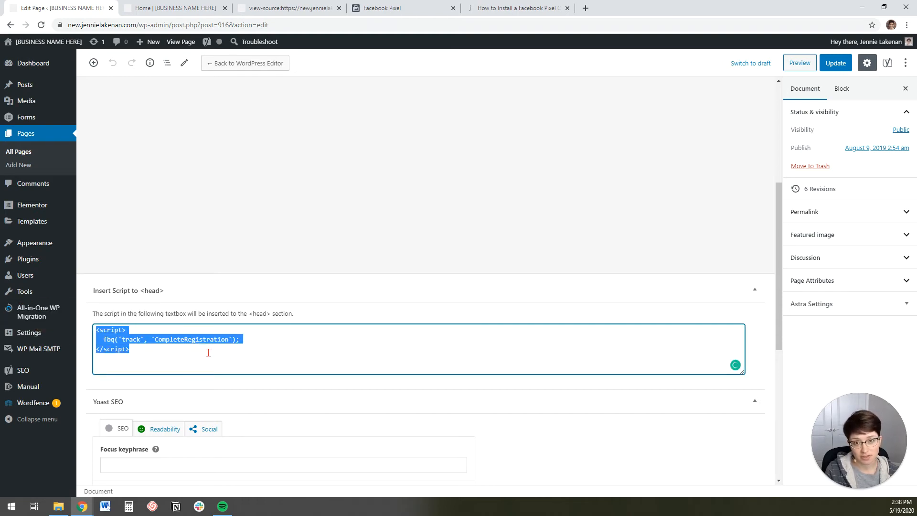
{"action": "key", "text": "Delete"}
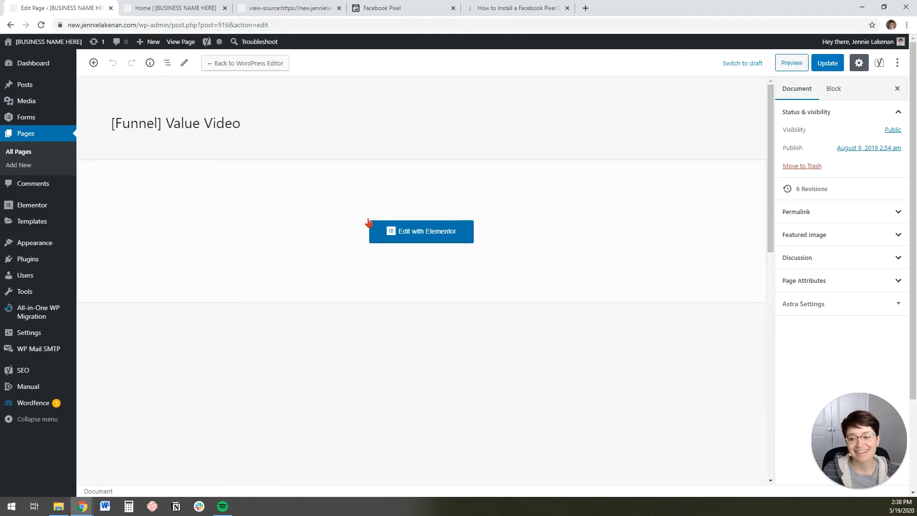
{"action": "scroll", "scroll_direction": "down", "scroll_amount": 3}
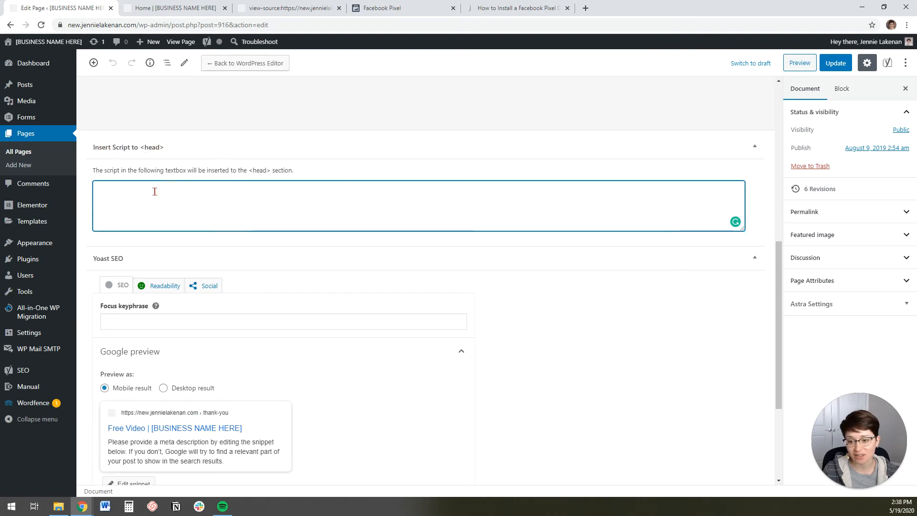
{"action": "left_click", "coordinate": [175, 7]}
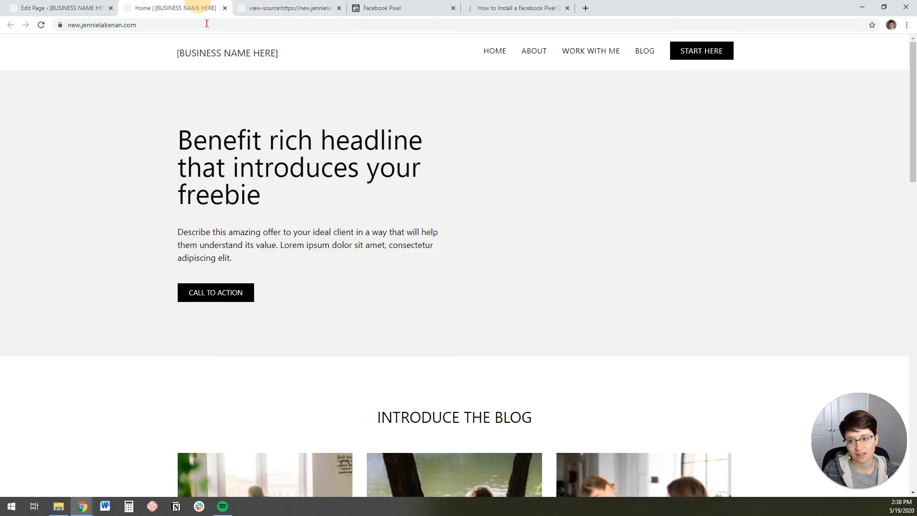
Paste the CompleteRegistration fbq script from Events Manager into the head-script box.
{"action": "left_click", "coordinate": [404, 7]}
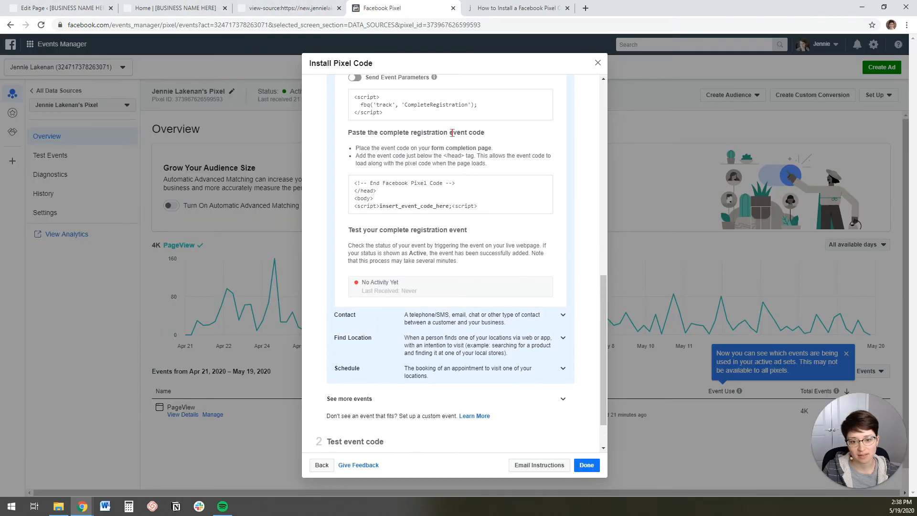
{"action": "left_click", "coordinate": [58, 8]}
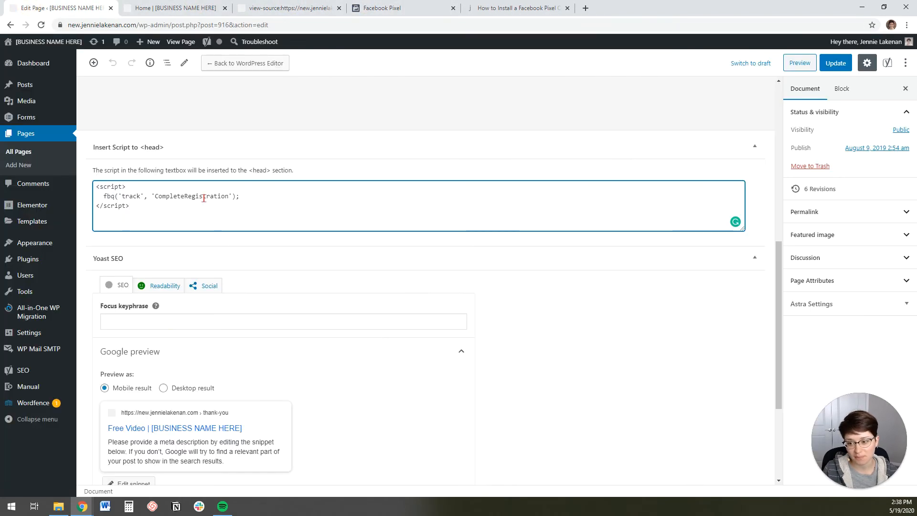
{"action": "left_click", "coordinate": [835, 62]}
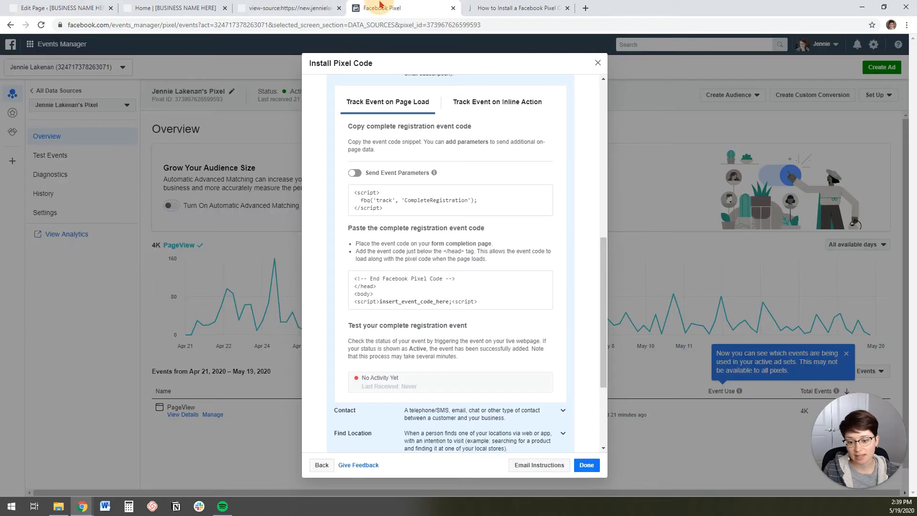
{"action": "scroll", "scroll_direction": "down", "scroll_amount": 3}
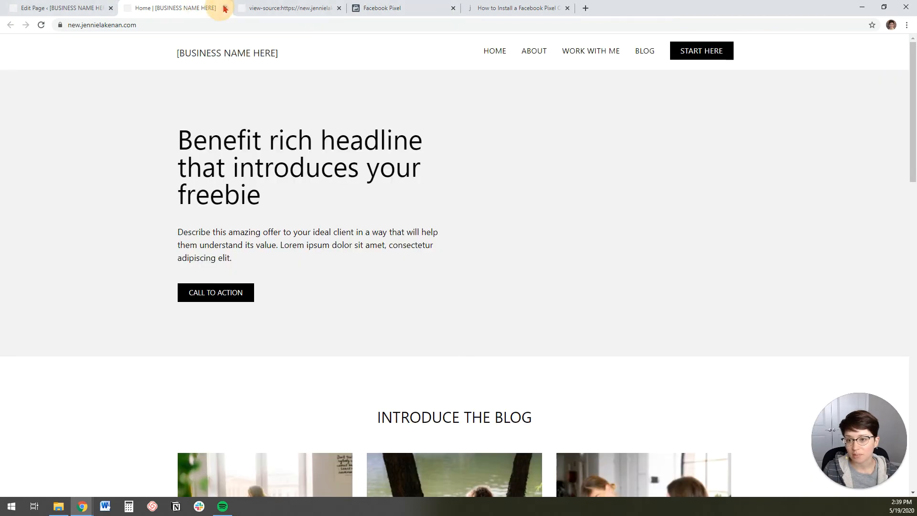
{"action": "left_click", "coordinate": [58, 8]}
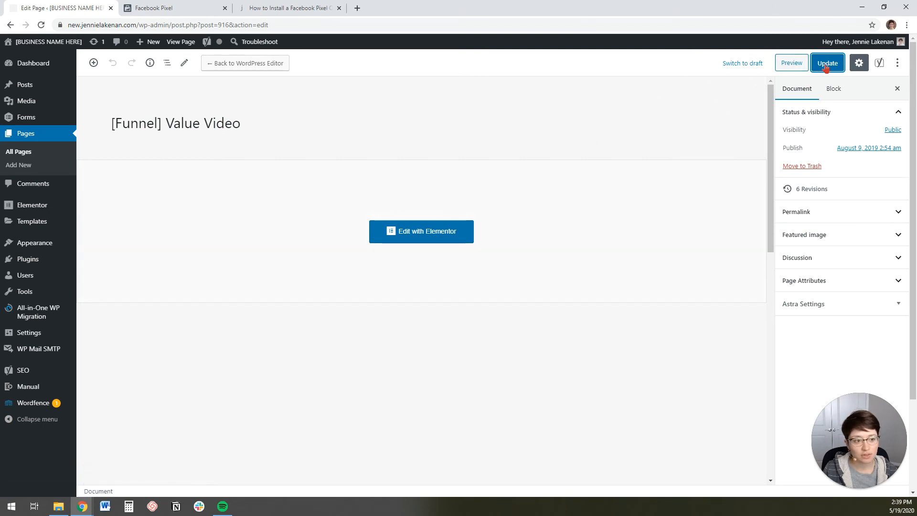
Update the [Funnel] Value Video page and view its live version.
{"action": "left_click", "coordinate": [827, 63]}
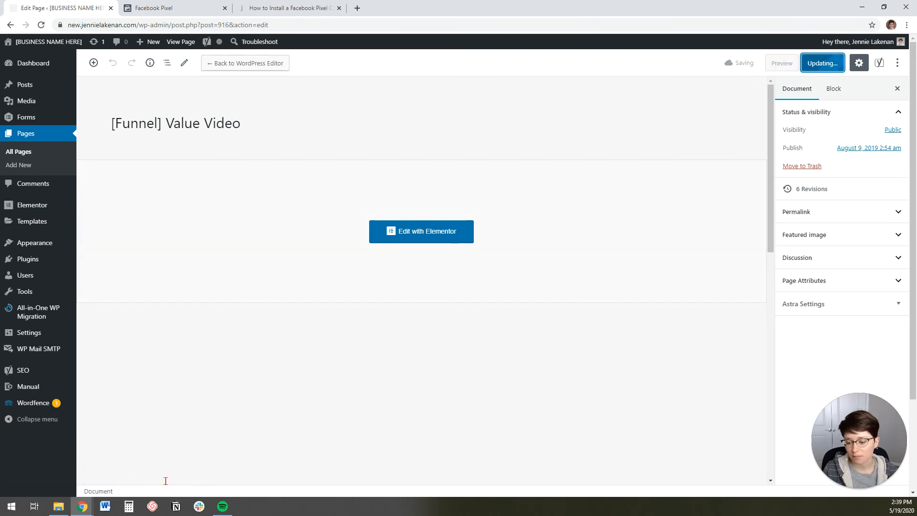
{"action": "left_click", "coordinate": [822, 63]}
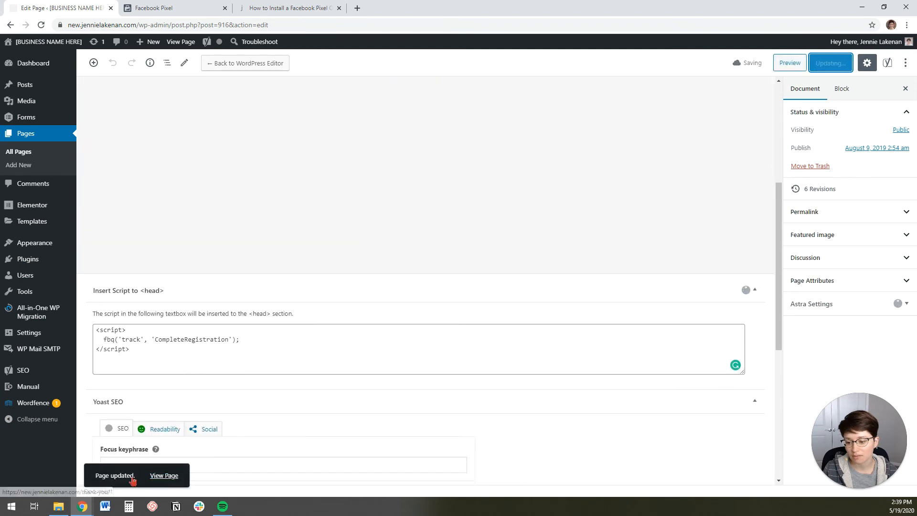
{"action": "left_click", "coordinate": [164, 474]}
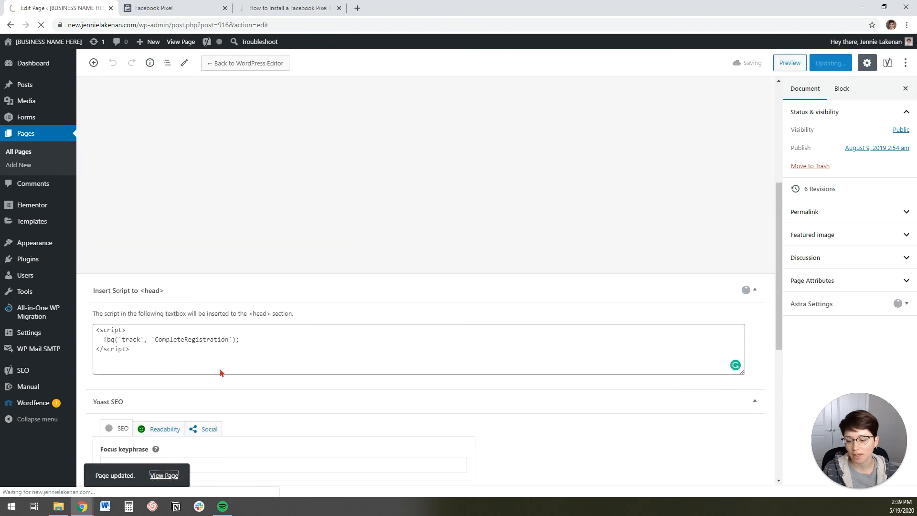
View the live thank-you page's source in a new Chrome tab, then return to Events Manager.
{"action": "left_click", "coordinate": [164, 475]}
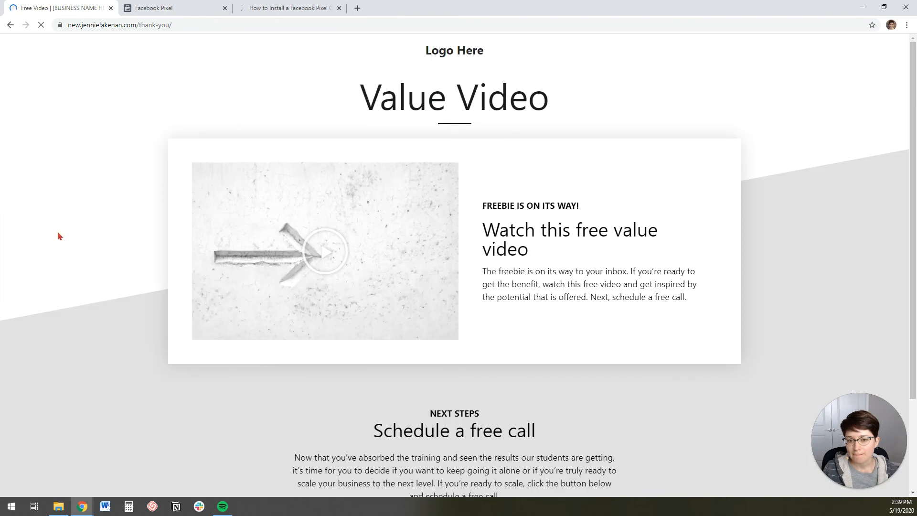
{"action": "right_click", "coordinate": [325, 252]}
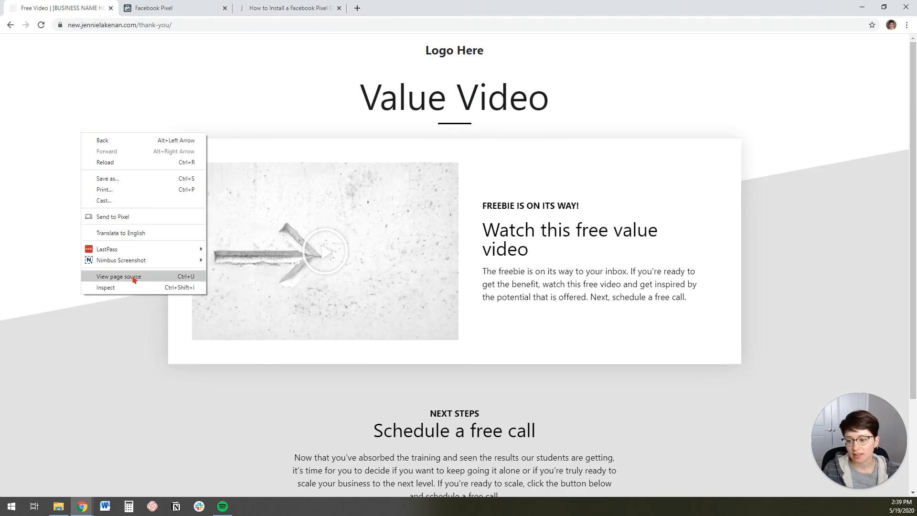
{"action": "left_click", "coordinate": [118, 276]}
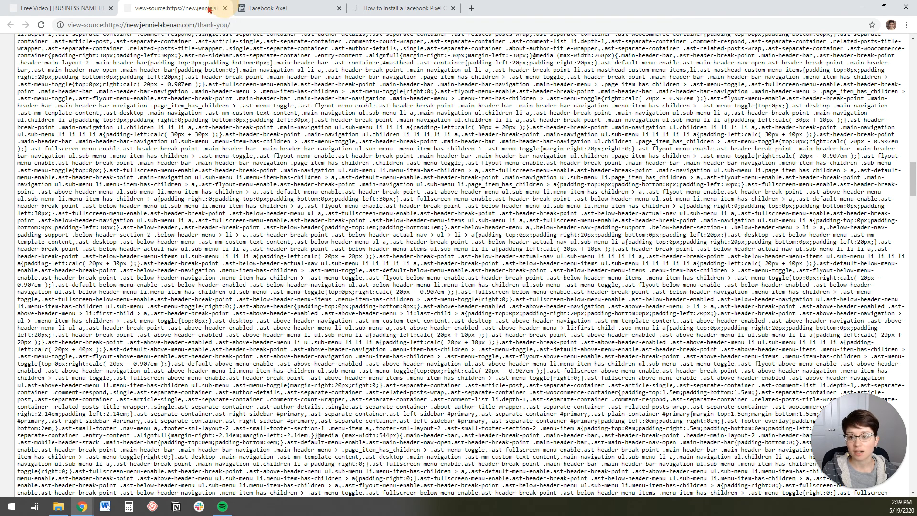
{"action": "left_click", "coordinate": [170, 7]}
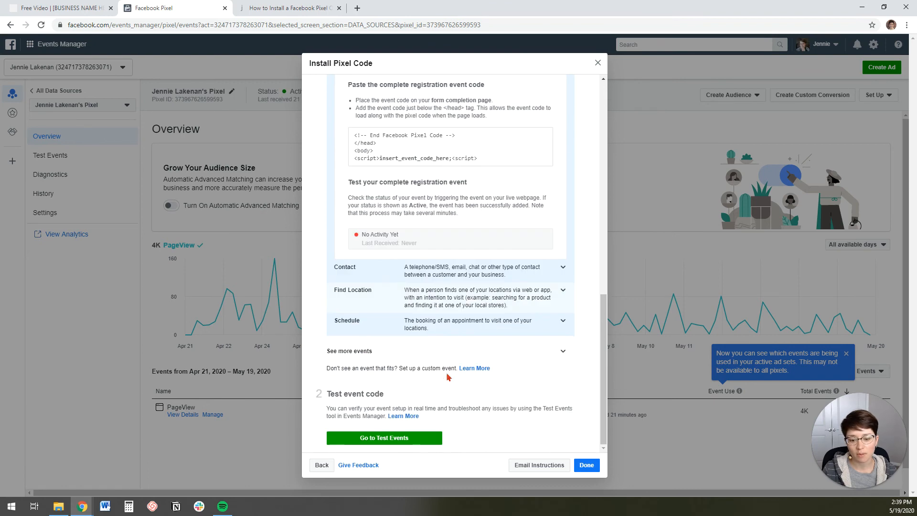
Go to Test Events, enter the thank-you page URL and open the website from there.
{"action": "left_click", "coordinate": [384, 437]}
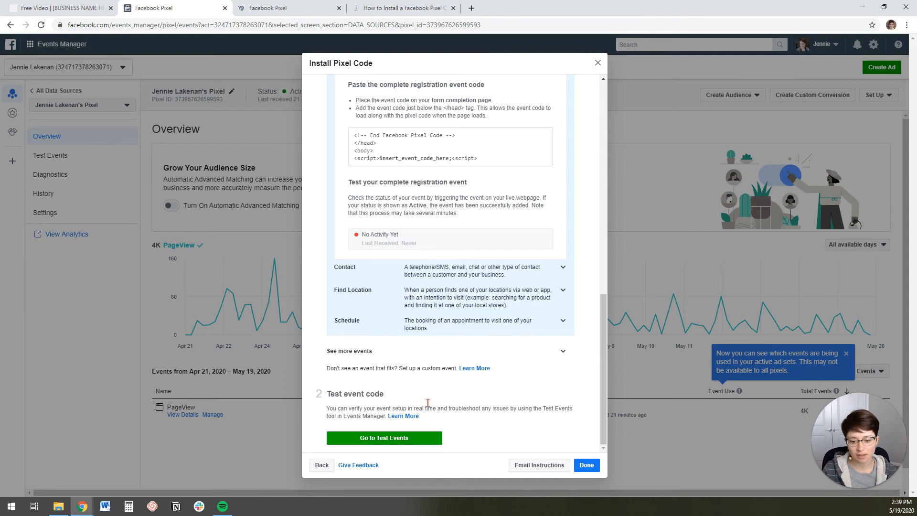
{"action": "left_click", "coordinate": [384, 437]}
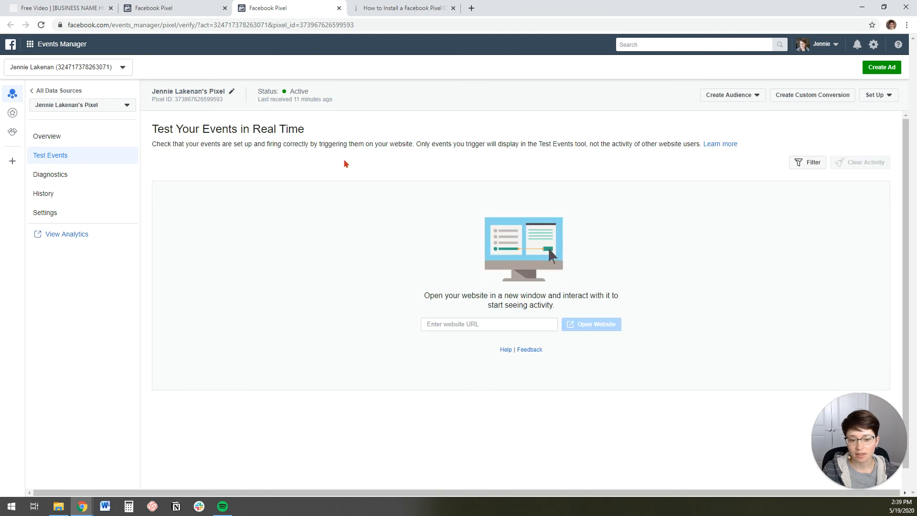
{"action": "left_click", "coordinate": [488, 324]}
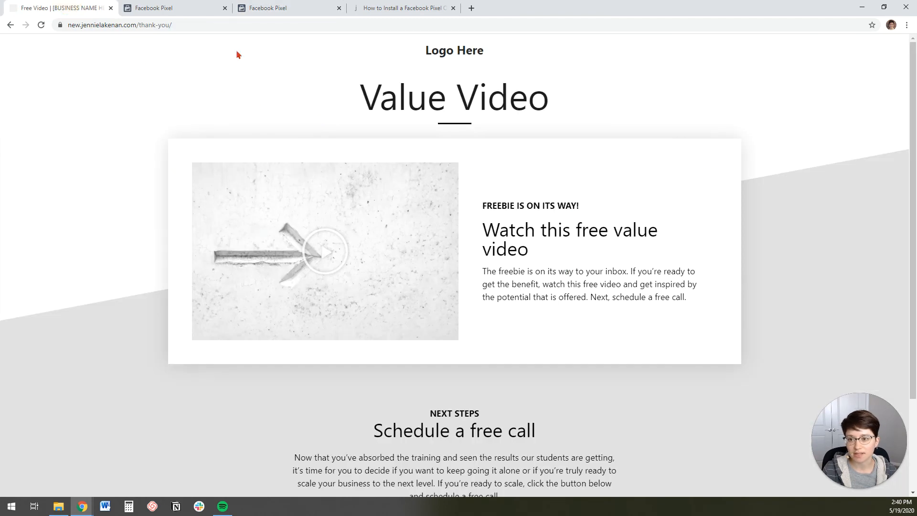
{"action": "left_click", "coordinate": [287, 8]}
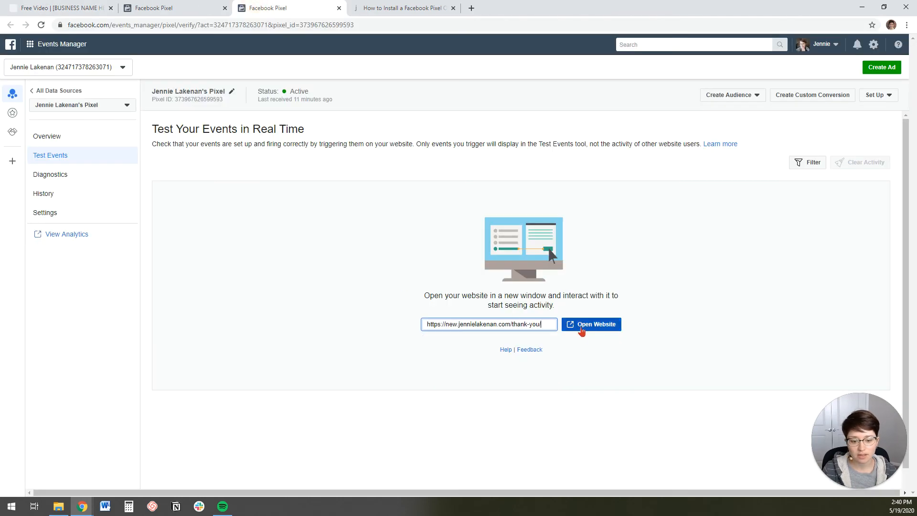
{"action": "left_click", "coordinate": [591, 324]}
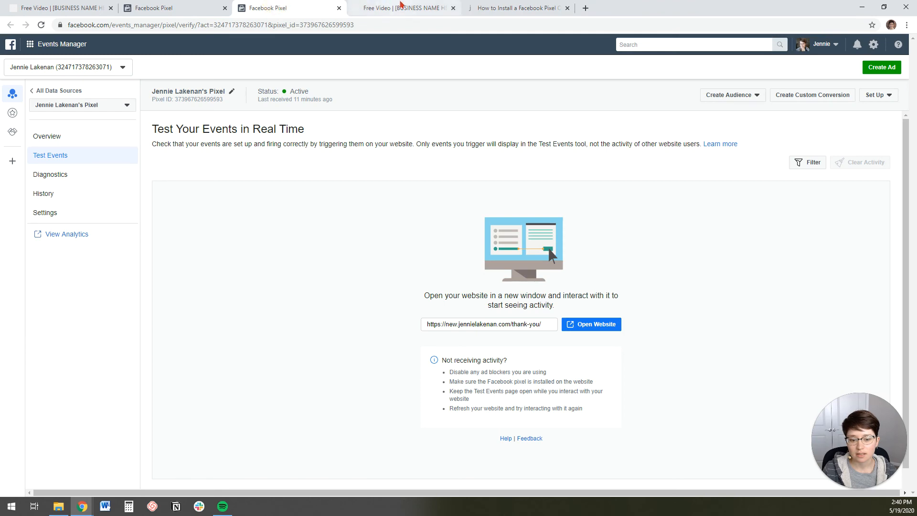
Load the thank-you page so Test Events receives Complete Registration and PageView.
{"action": "left_click", "coordinate": [404, 7]}
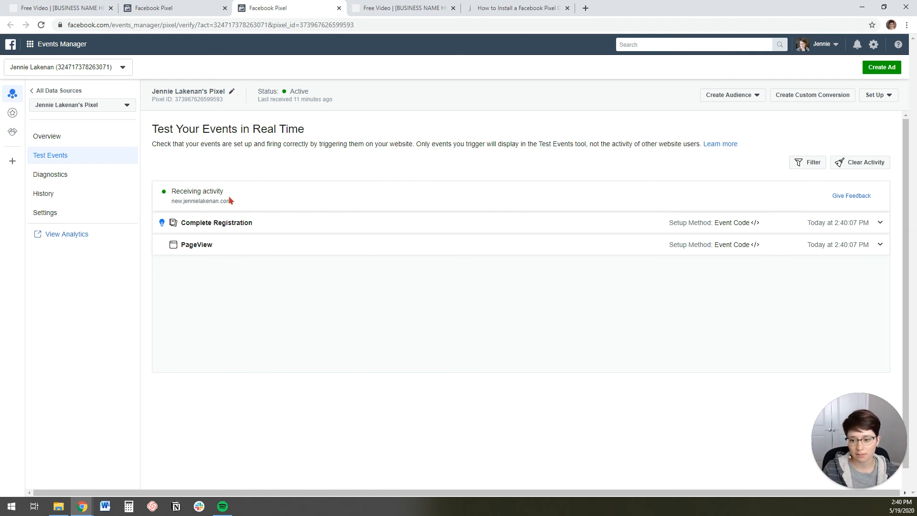
{"action": "mouse_move", "coordinate": [225, 197]}
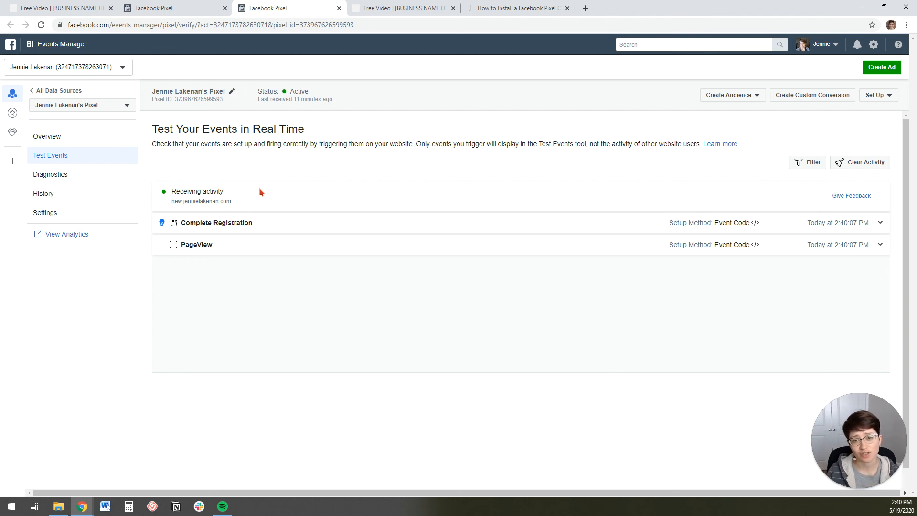
{"action": "mouse_move", "coordinate": [287, 317]}
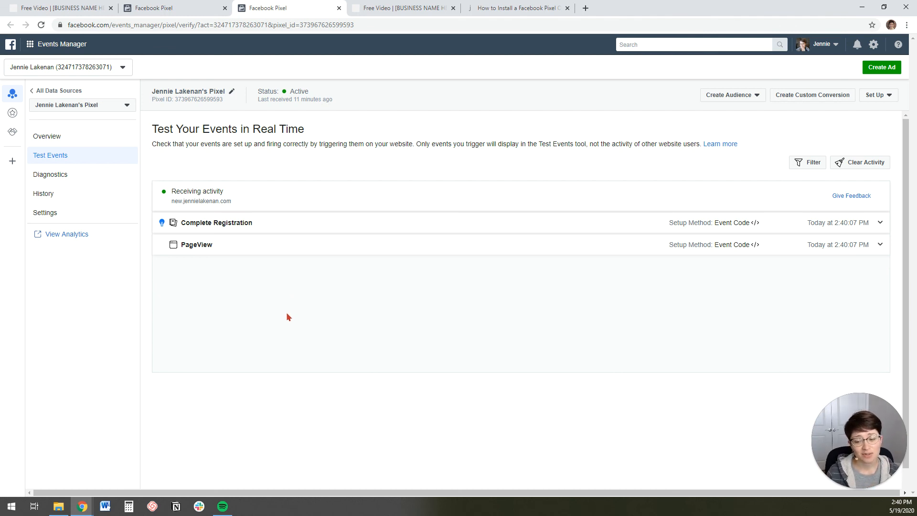
{"action": "mouse_move", "coordinate": [205, 461]}
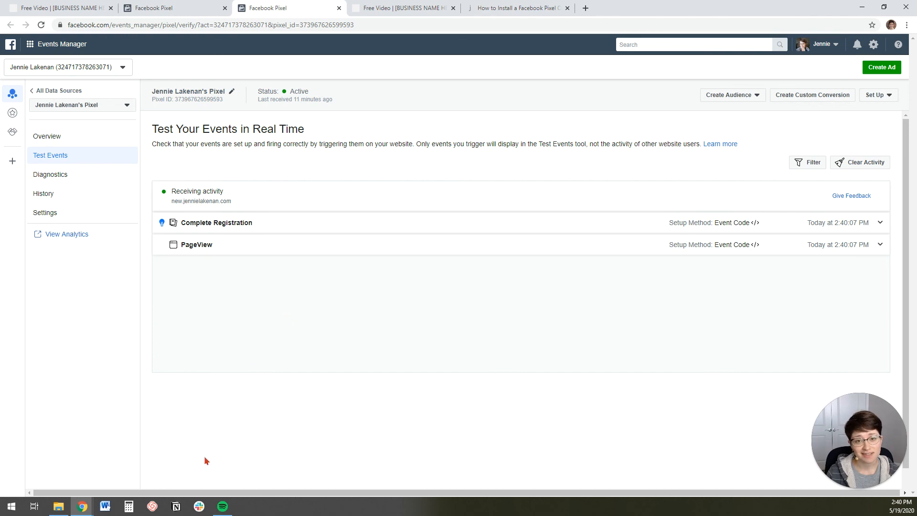